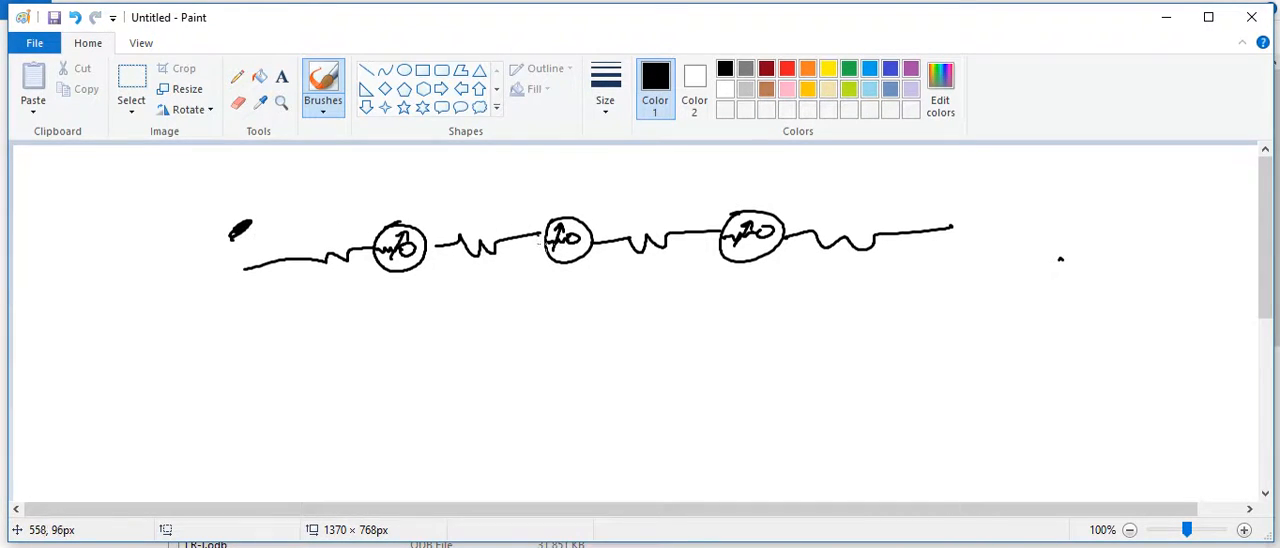
pyautogui.moveTo(585, 168)
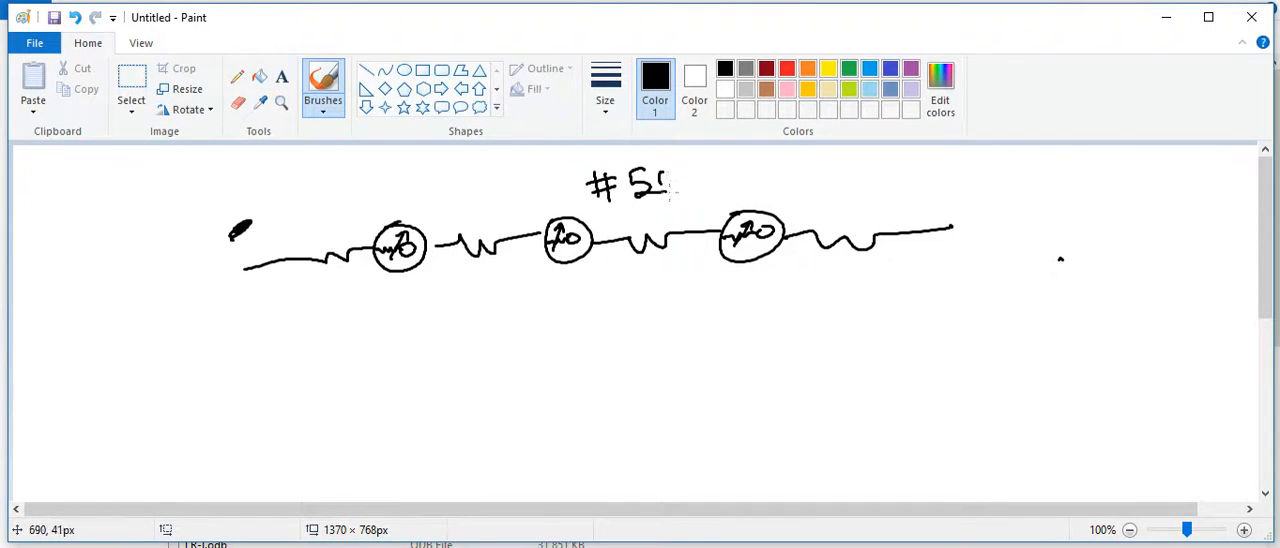
# - Sketch a #5000 label, springs between the three crosses, and an arrow into the .inp note
pyautogui.moveTo(665, 185); pyautogui.dragTo(730, 195)
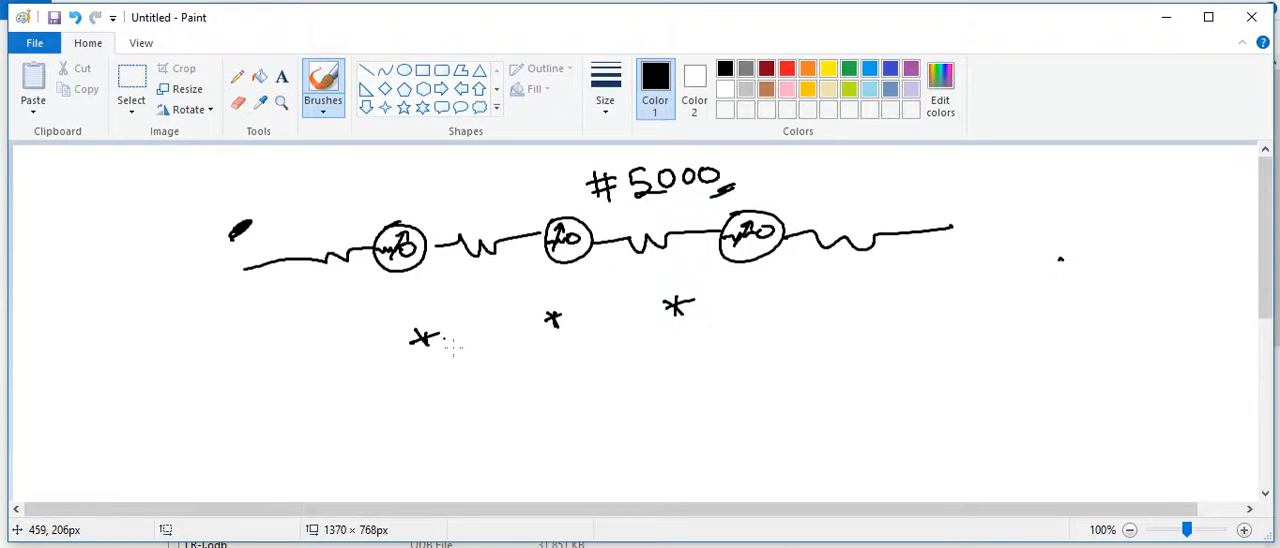
pyautogui.moveTo(420, 330); pyautogui.dragTo(610, 315)
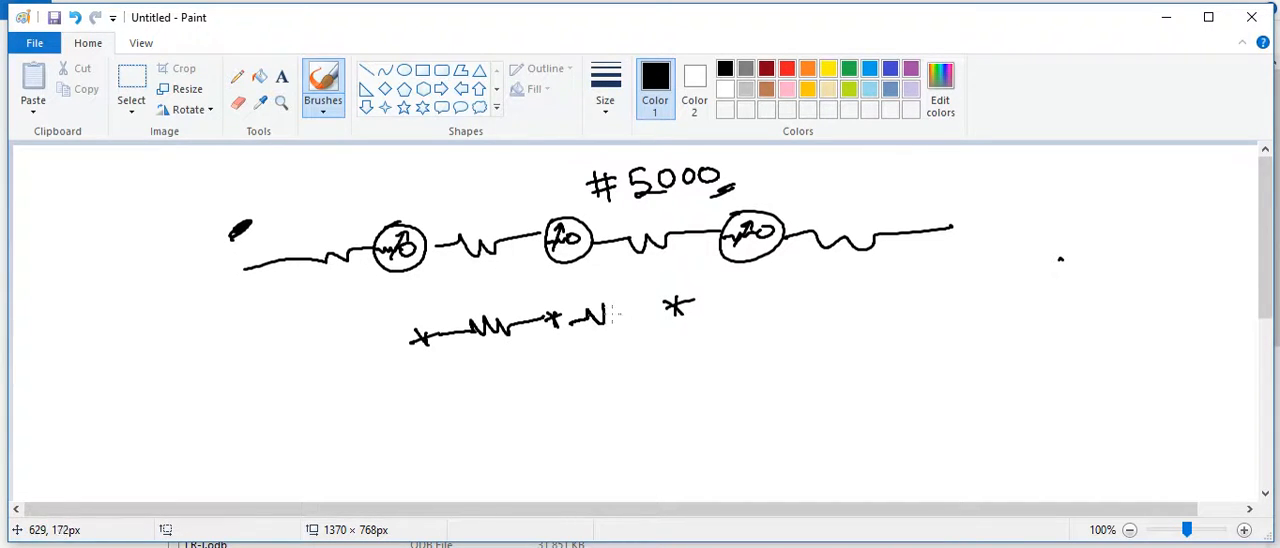
pyautogui.moveTo(575, 315); pyautogui.dragTo(665, 310)
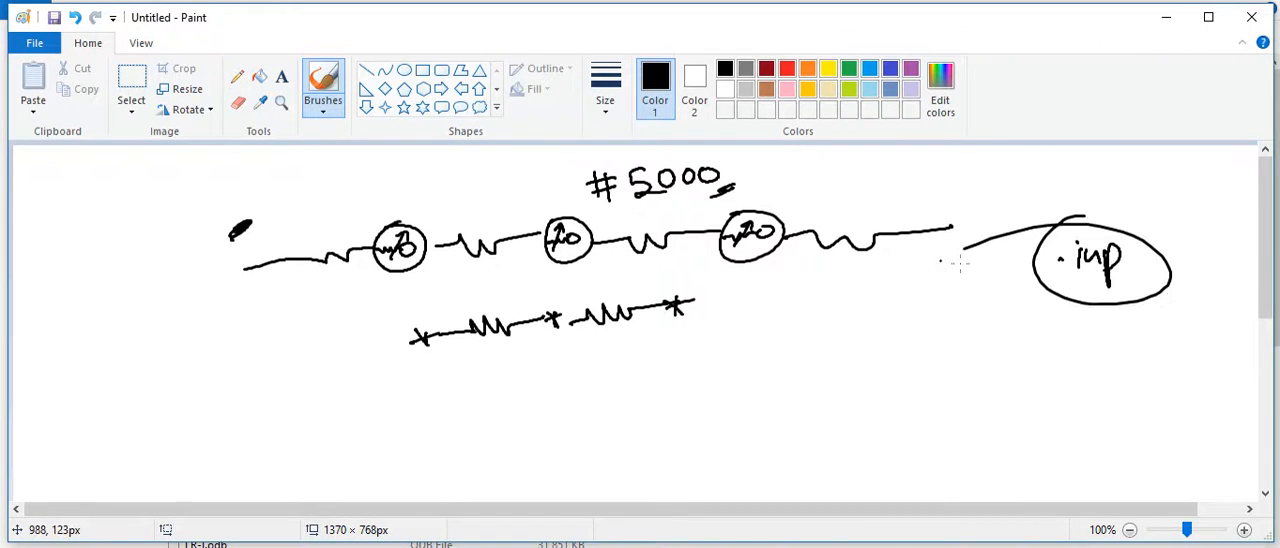
pyautogui.moveTo(955, 260); pyautogui.dragTo(1015, 300)
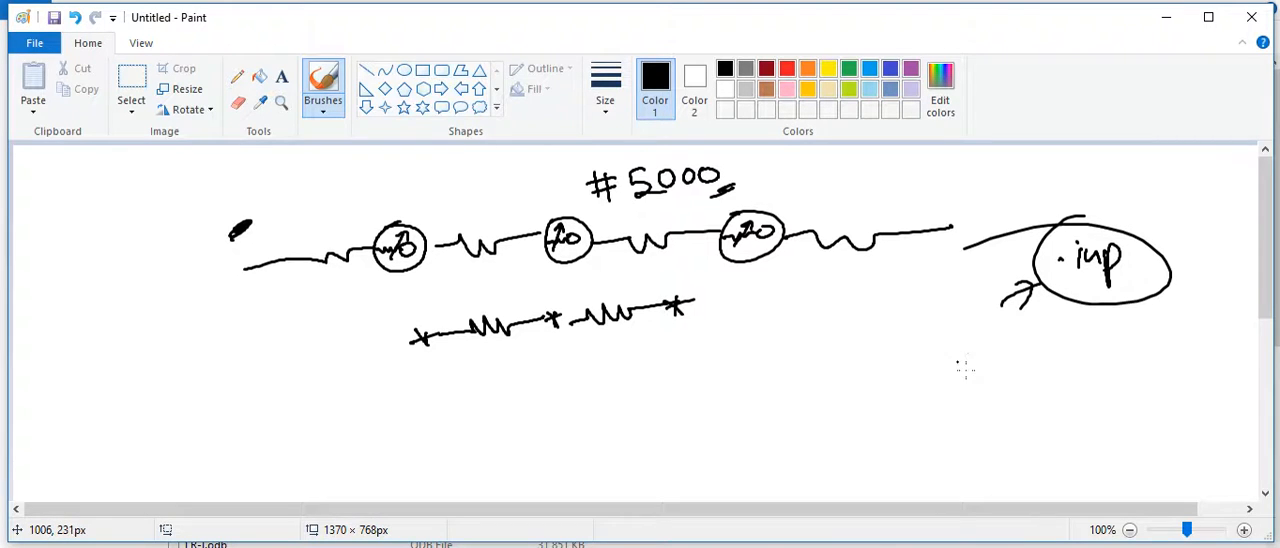
pyautogui.moveTo(928, 393)
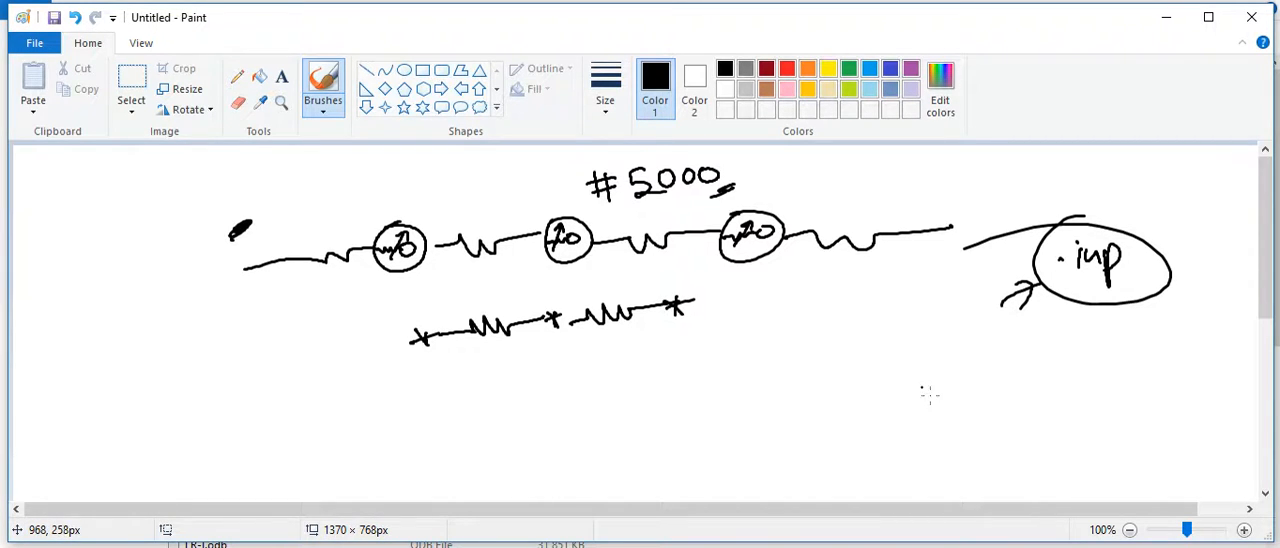
pyautogui.moveTo(952, 377)
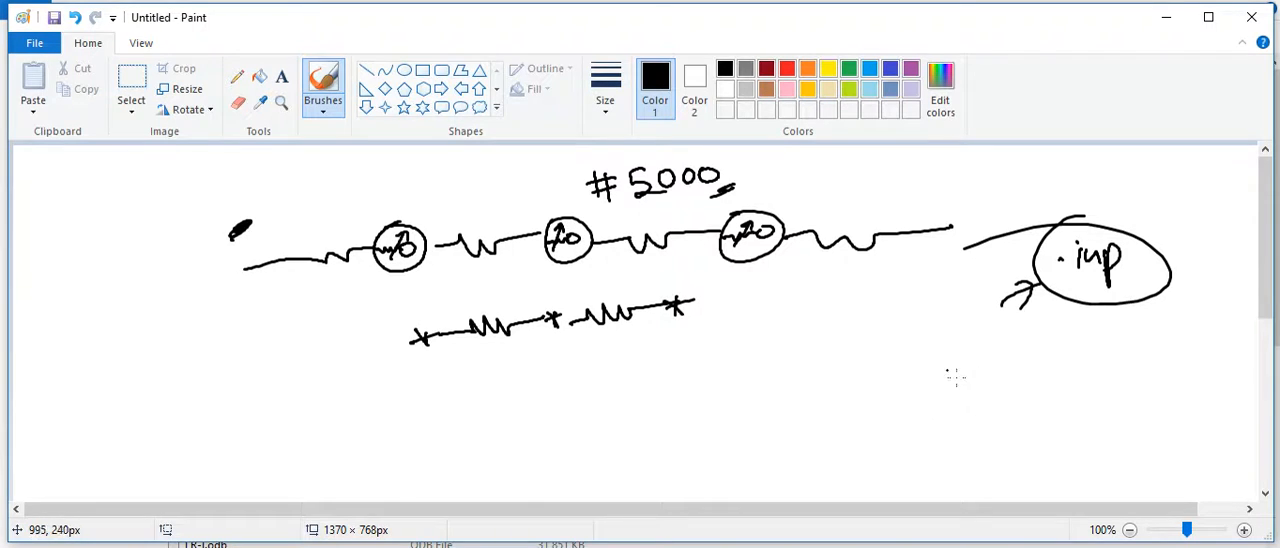
pyautogui.moveTo(948, 383)
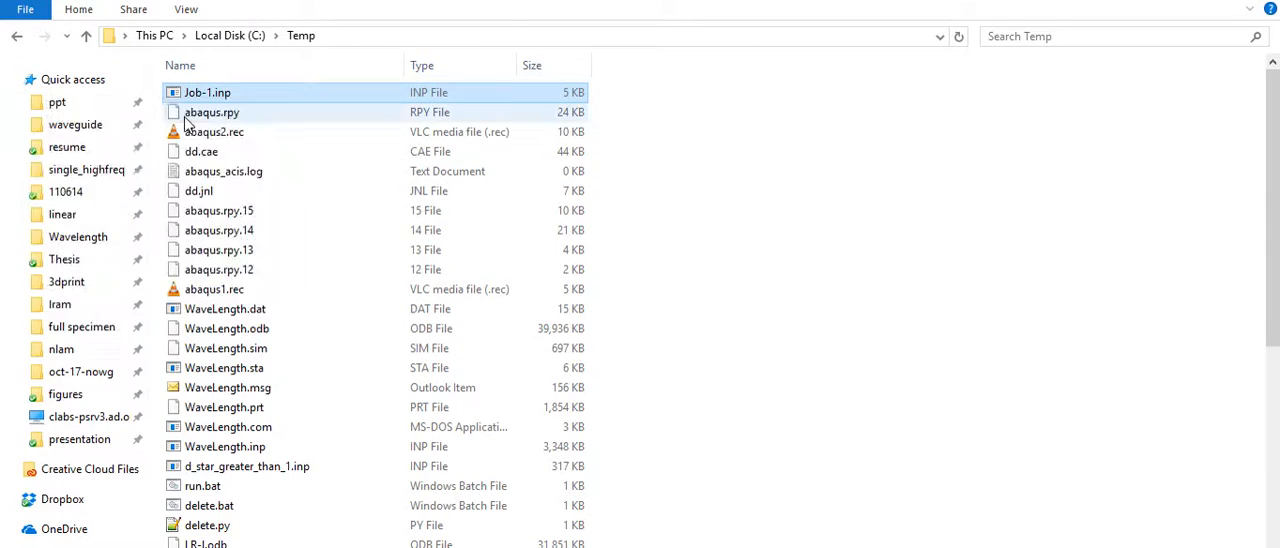
# - Open Job-1.inp from the C:\Temp folder in Sublime Text
pyautogui.doubleClick(207, 92)
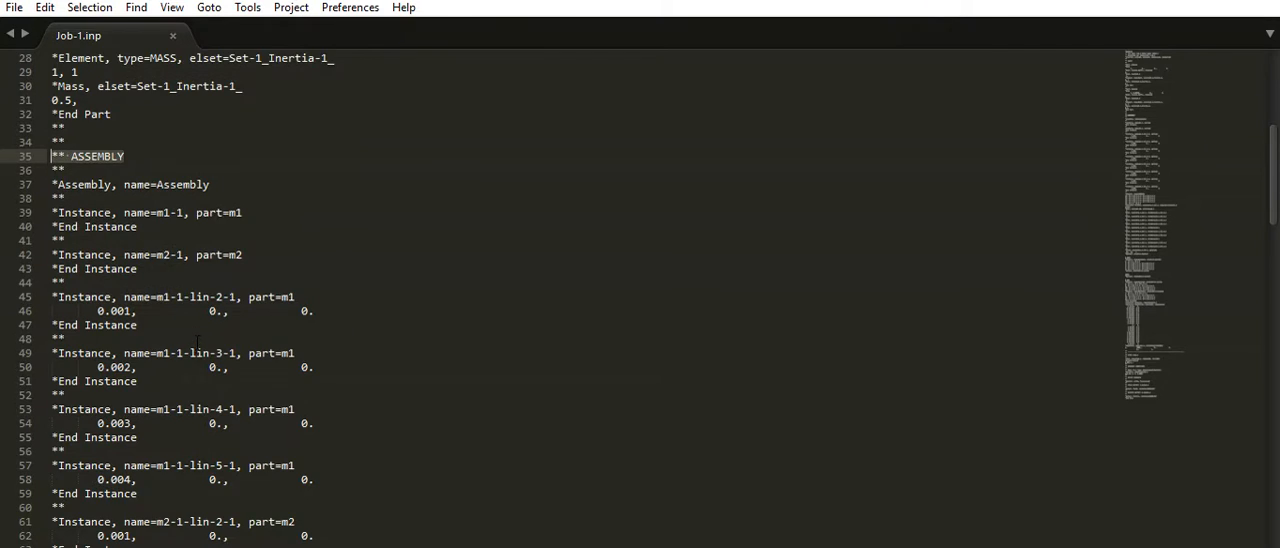
pyautogui.scroll(-3)
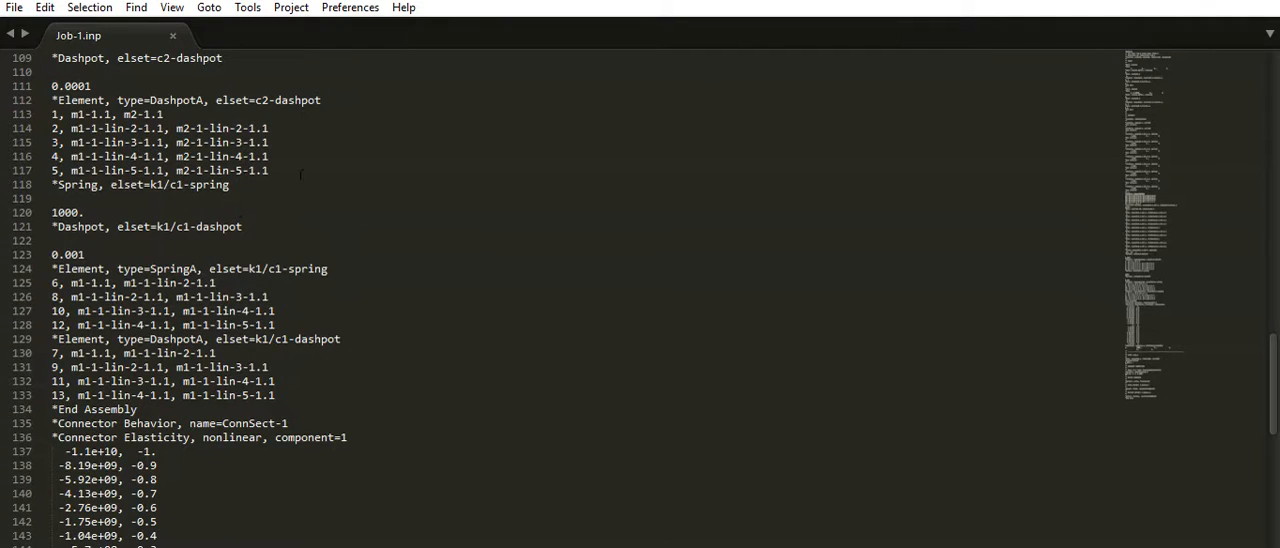
pyautogui.scroll(-3)
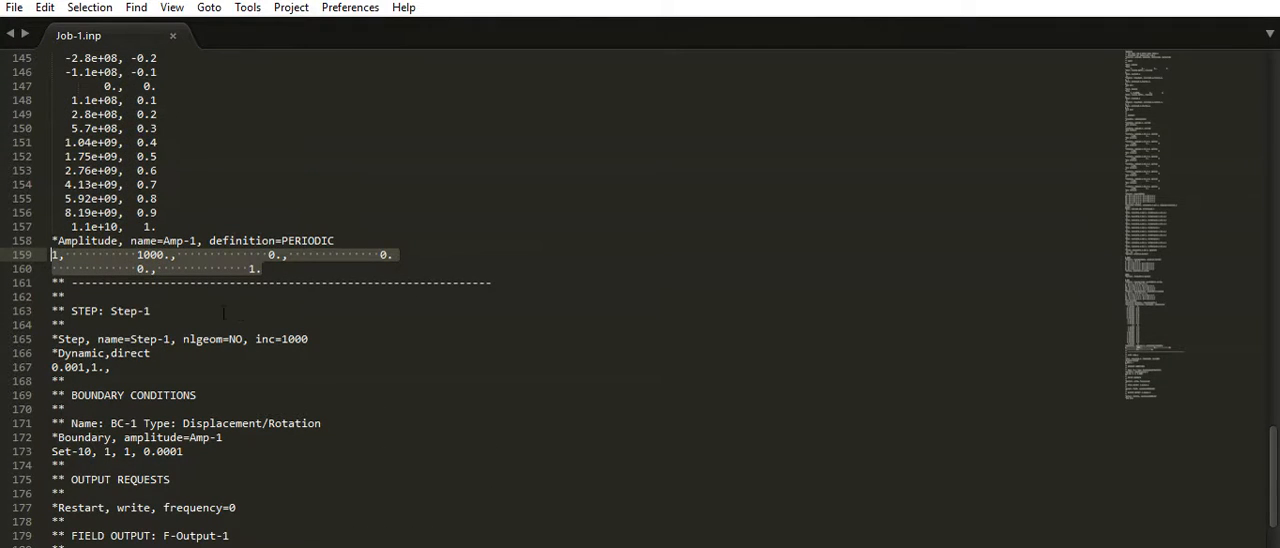
pyautogui.scroll(-3)
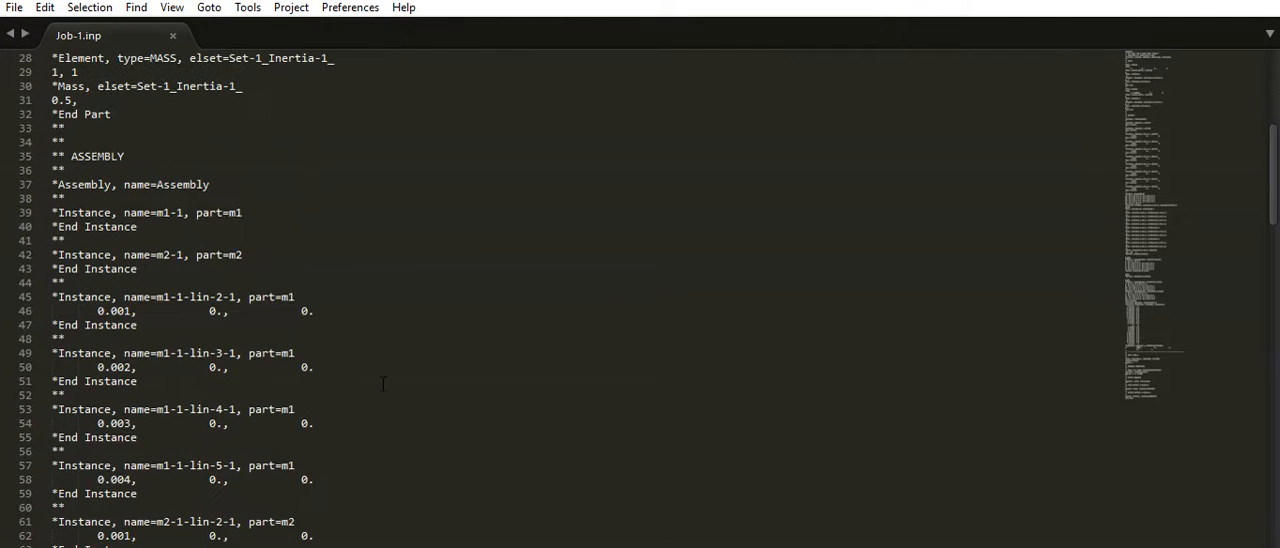
pyautogui.scroll(-3)
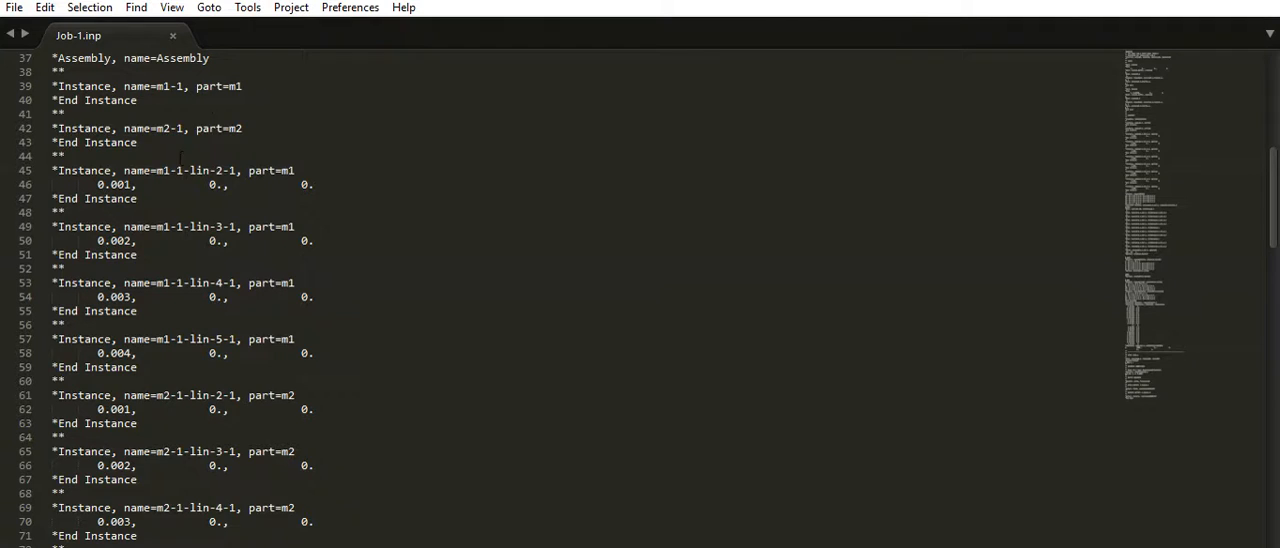
pyautogui.scroll(-3)
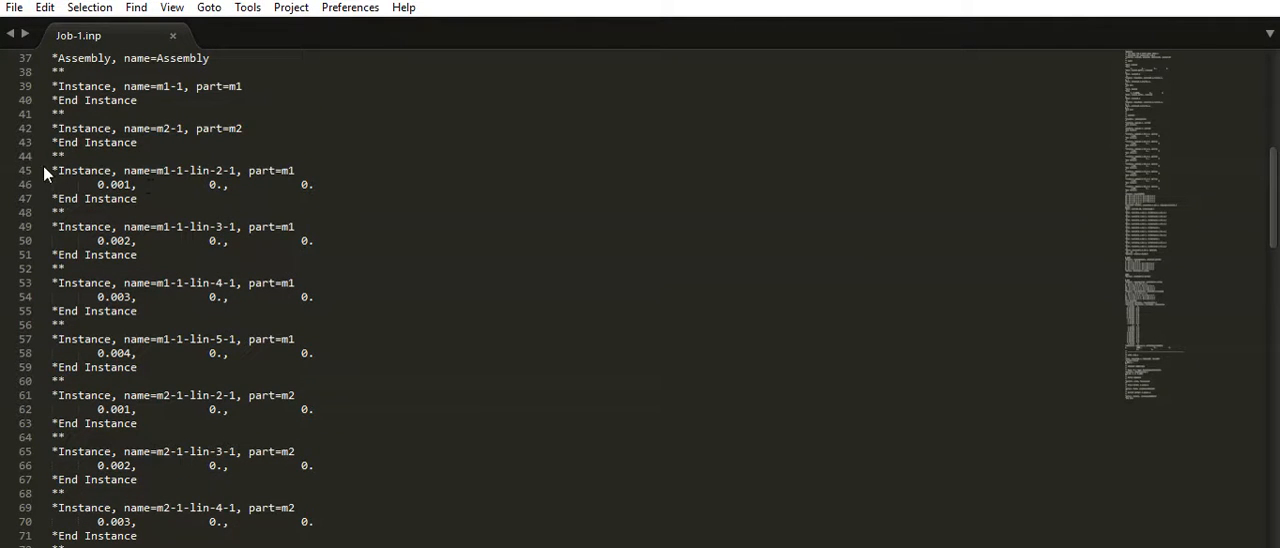
pyautogui.click(267, 170)
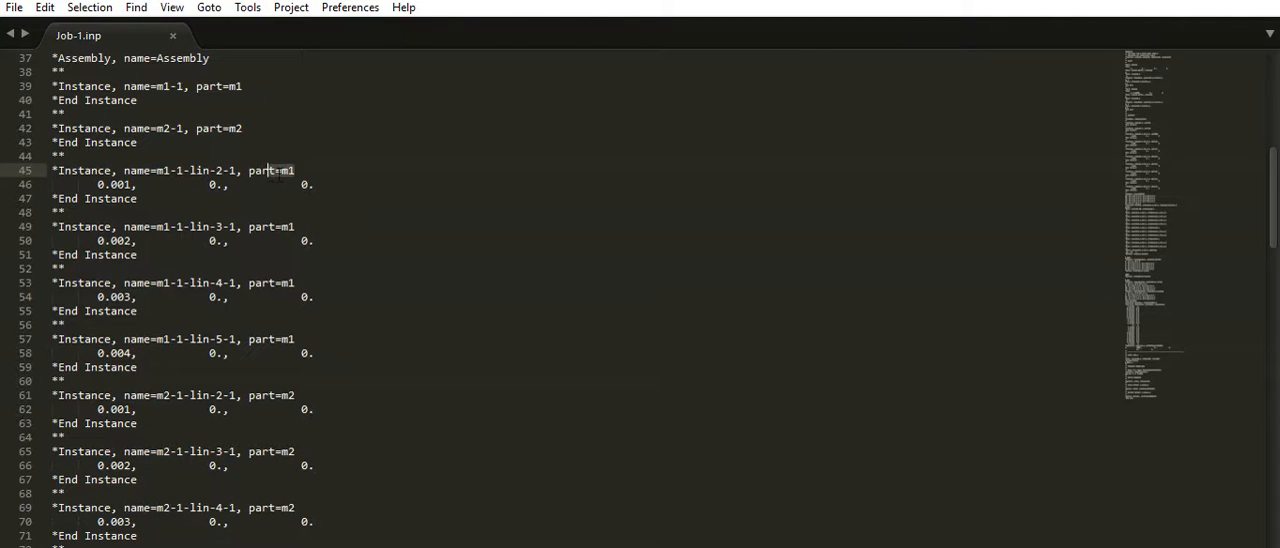
pyautogui.doubleClick(207, 170)
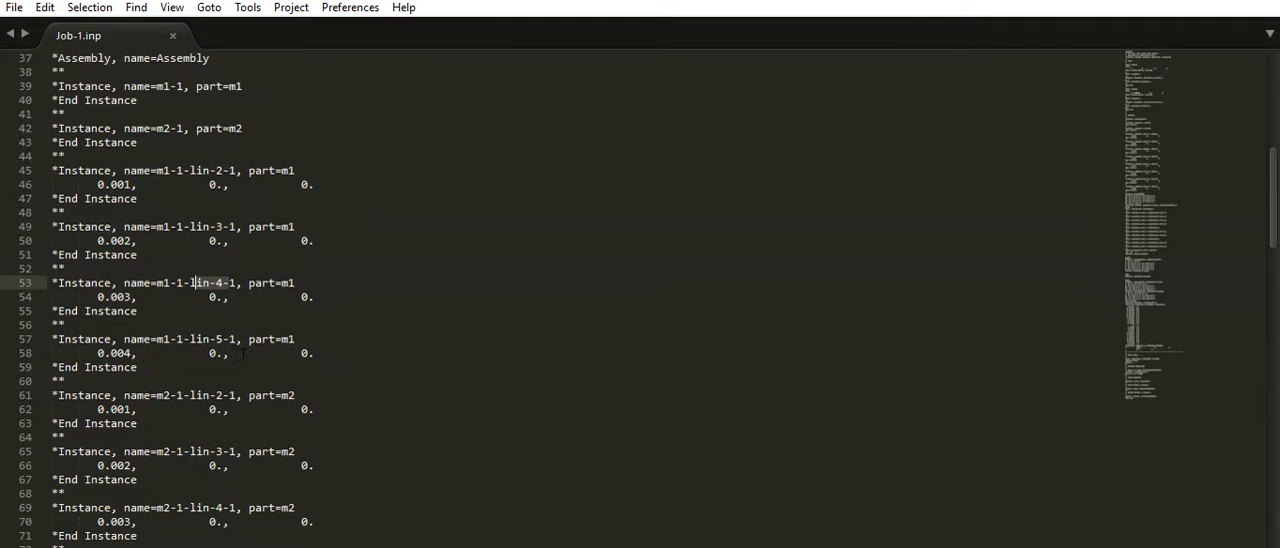
pyautogui.click(185, 338)
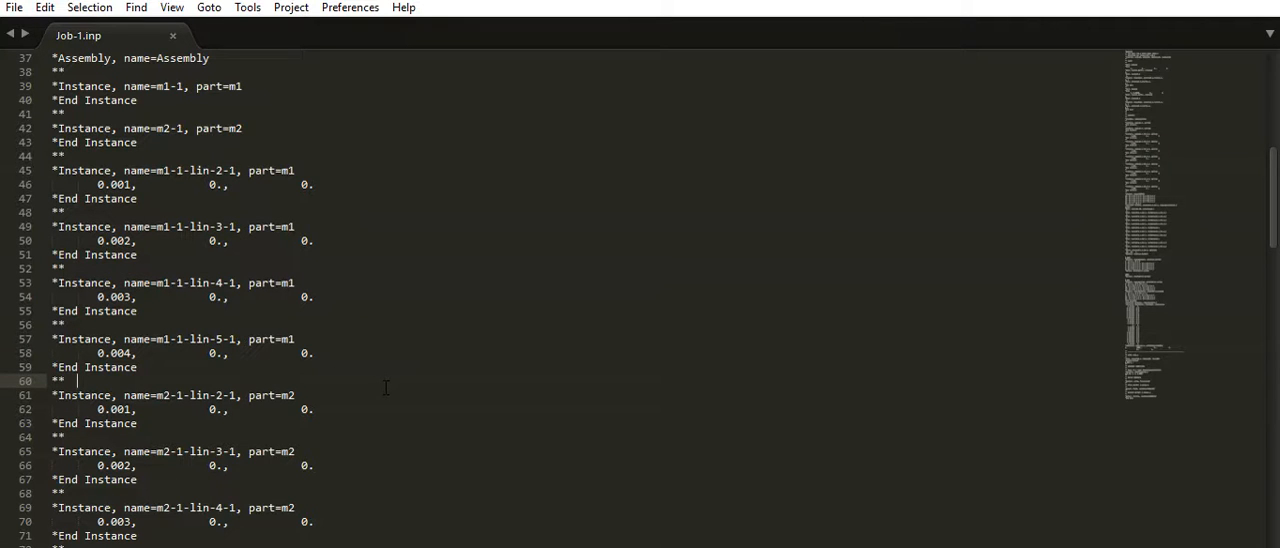
pyautogui.scroll(-3)
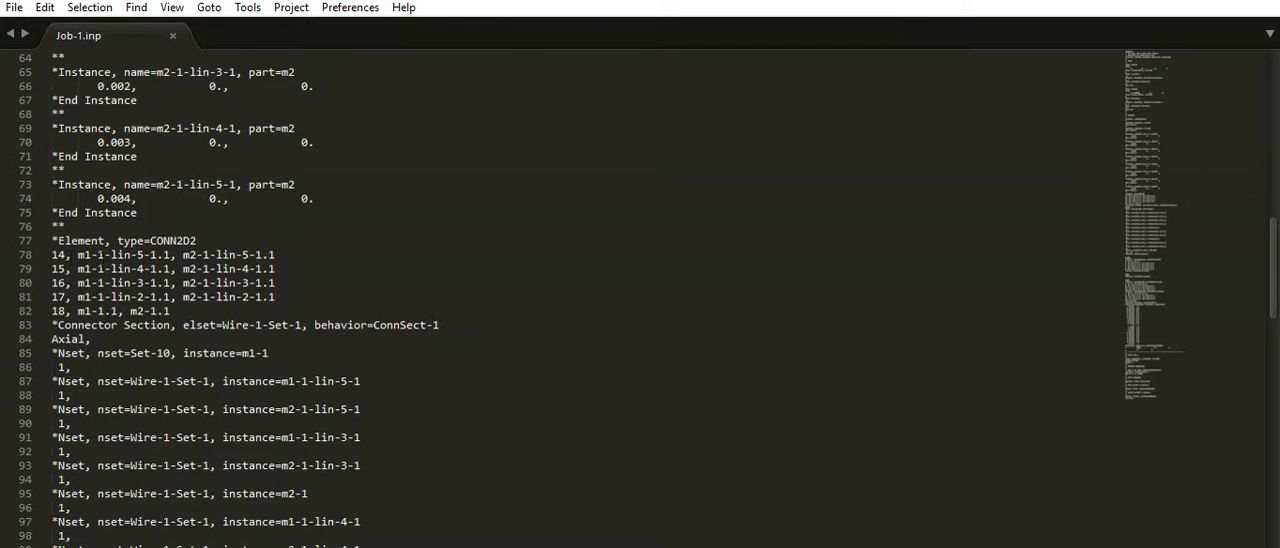
pyautogui.click(148, 254)
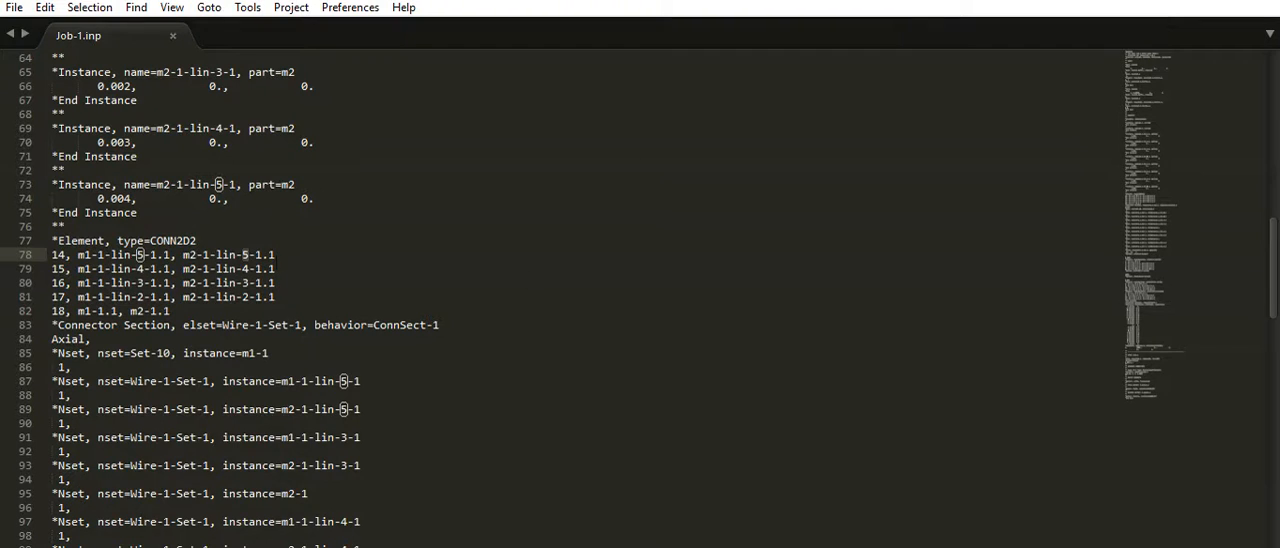
pyautogui.scroll(-3)
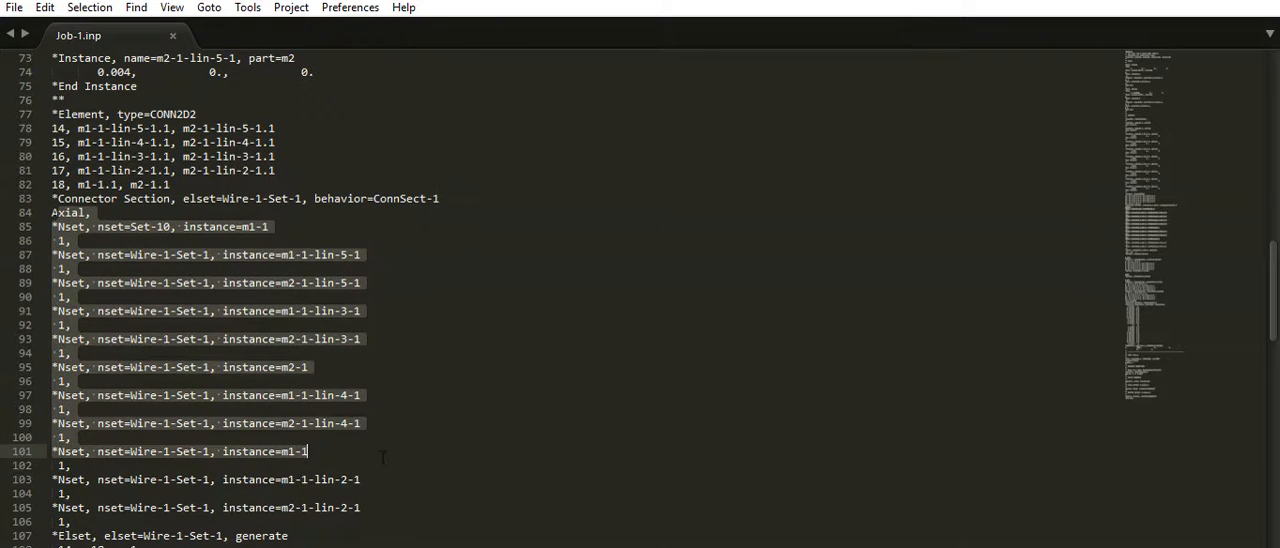
pyautogui.scroll(-3)
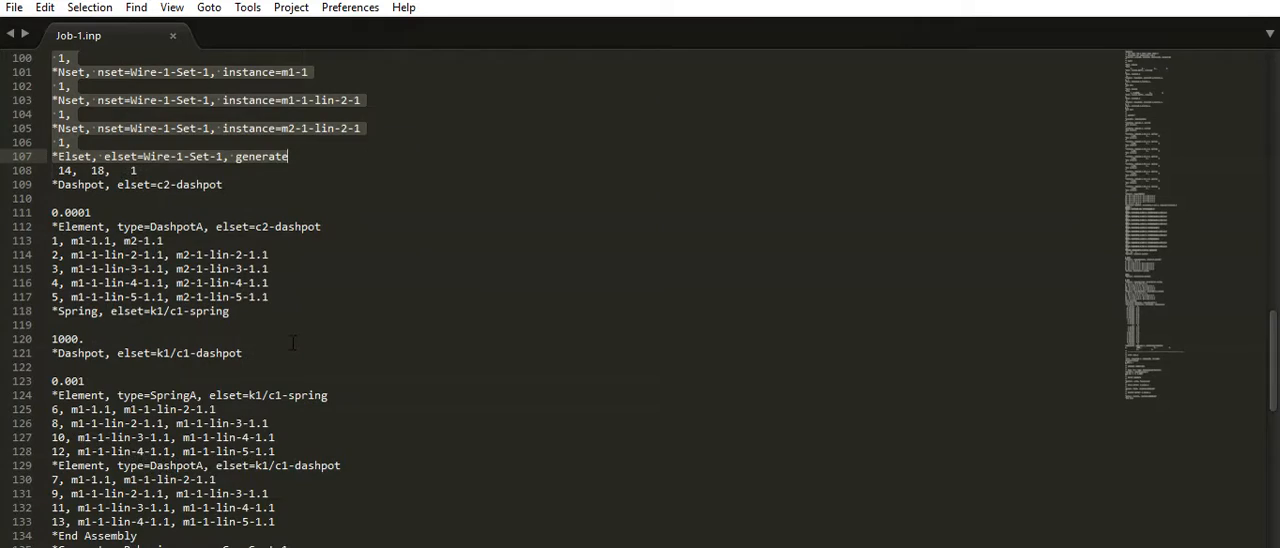
pyautogui.scroll(-3)
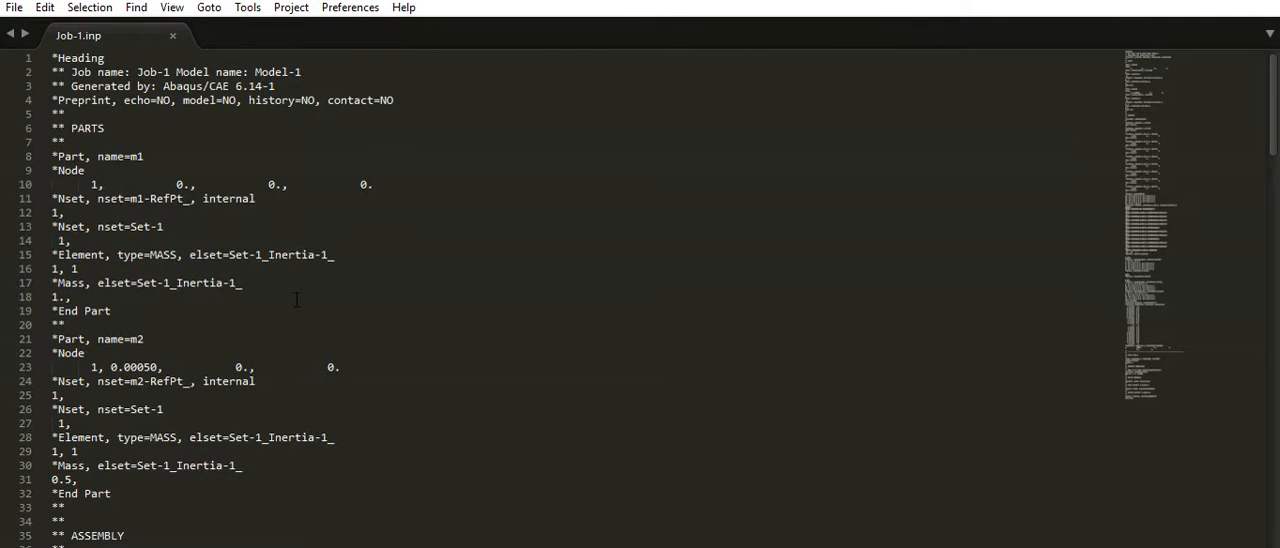
pyautogui.scroll(-3)
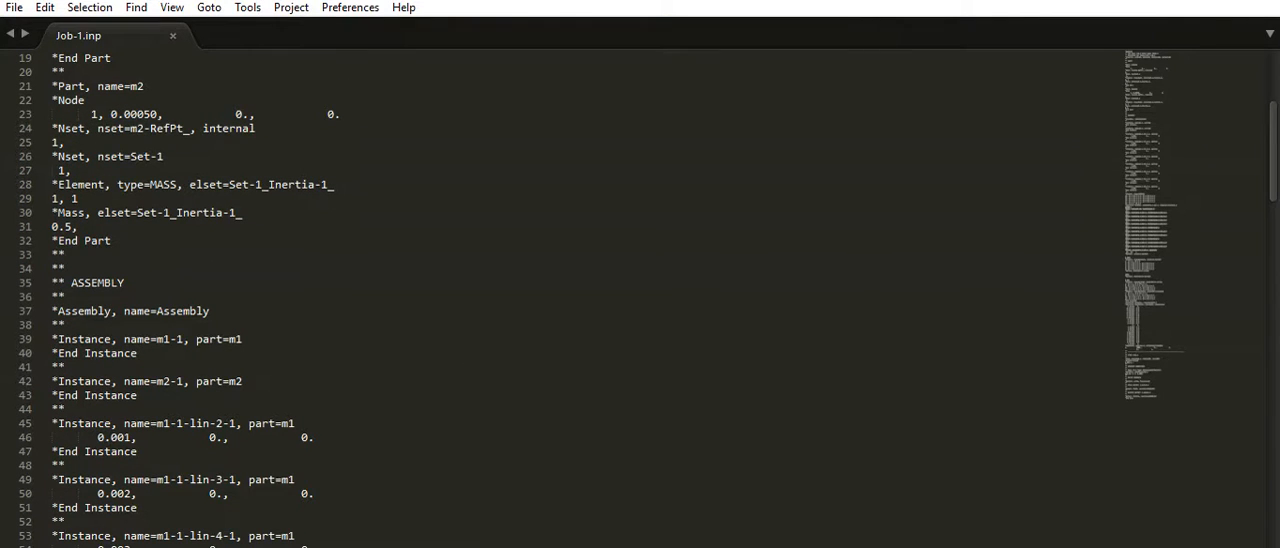
pyautogui.scroll(-3)
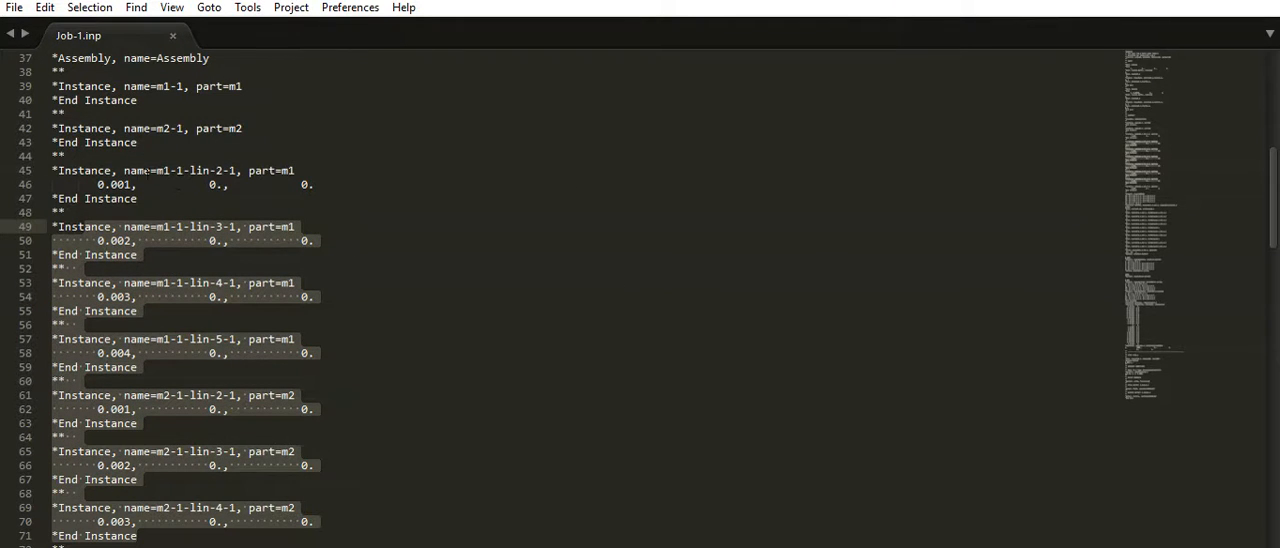
pyautogui.moveTo(558, 274)
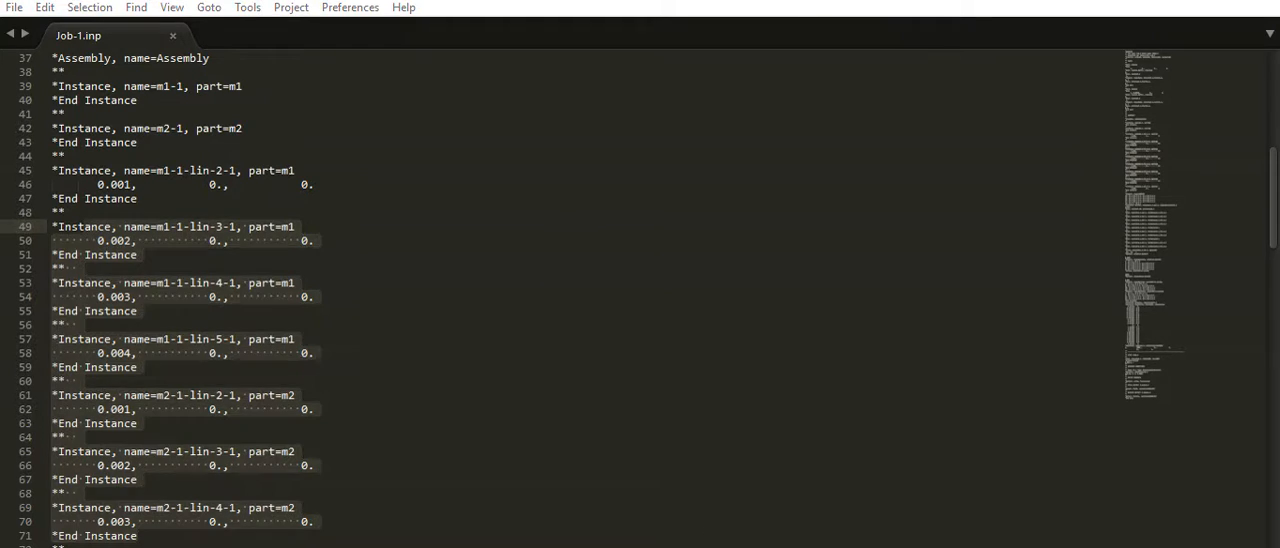
pyautogui.scroll(3)
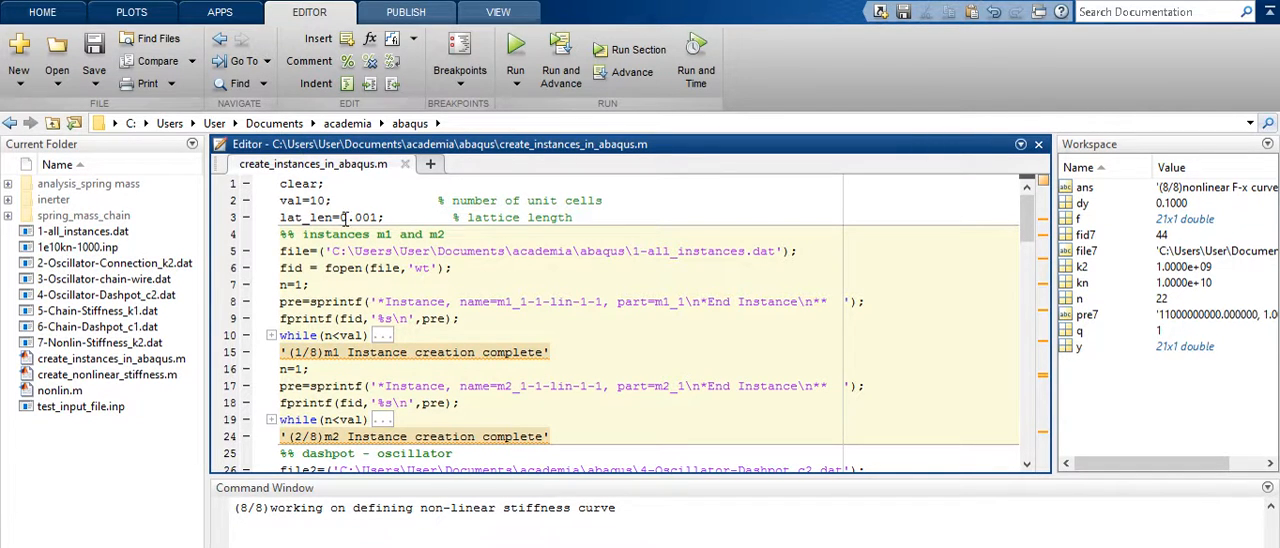
# - Re-enter the unit-cell count as 10 in create_instances_in_abaqus.m
pyautogui.moveTo(318, 200); pyautogui.dragTo(368, 217)
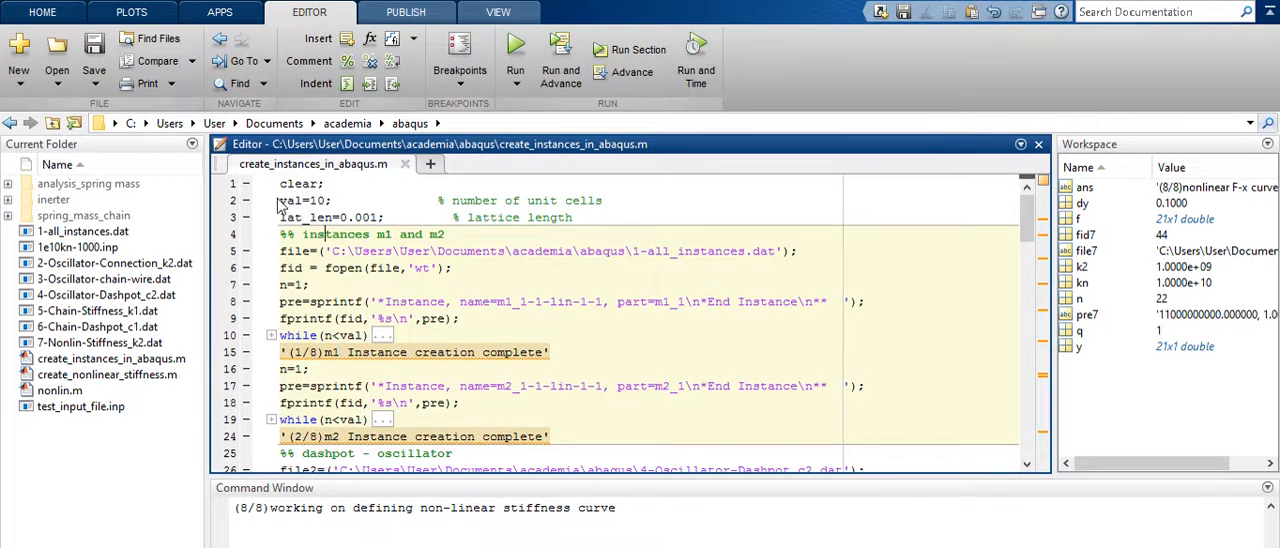
pyautogui.click(326, 200)
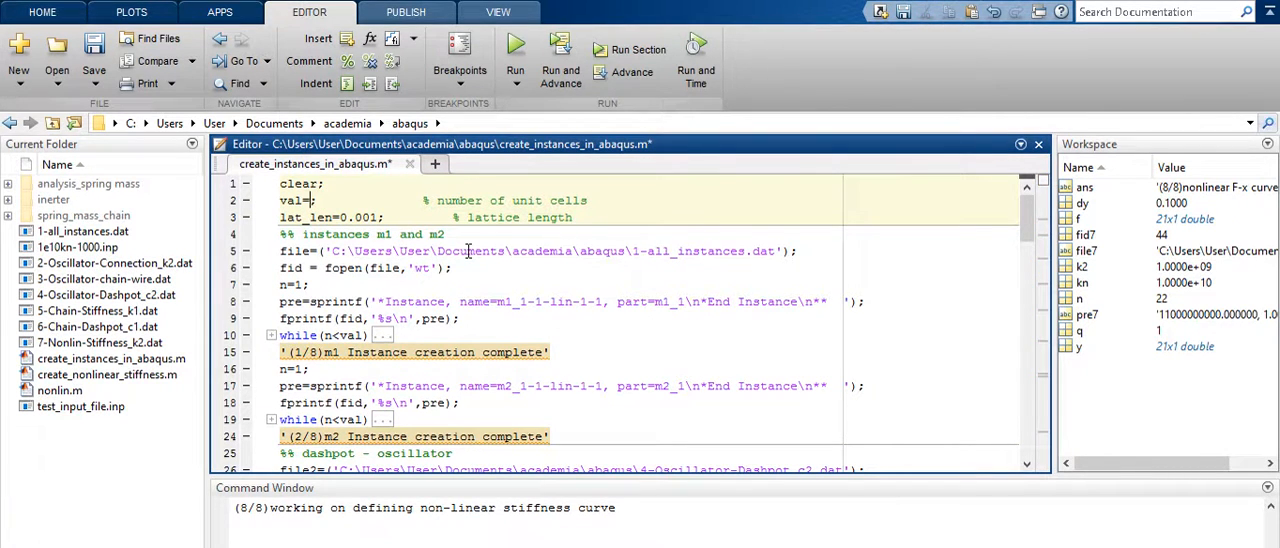
pyautogui.write('10')
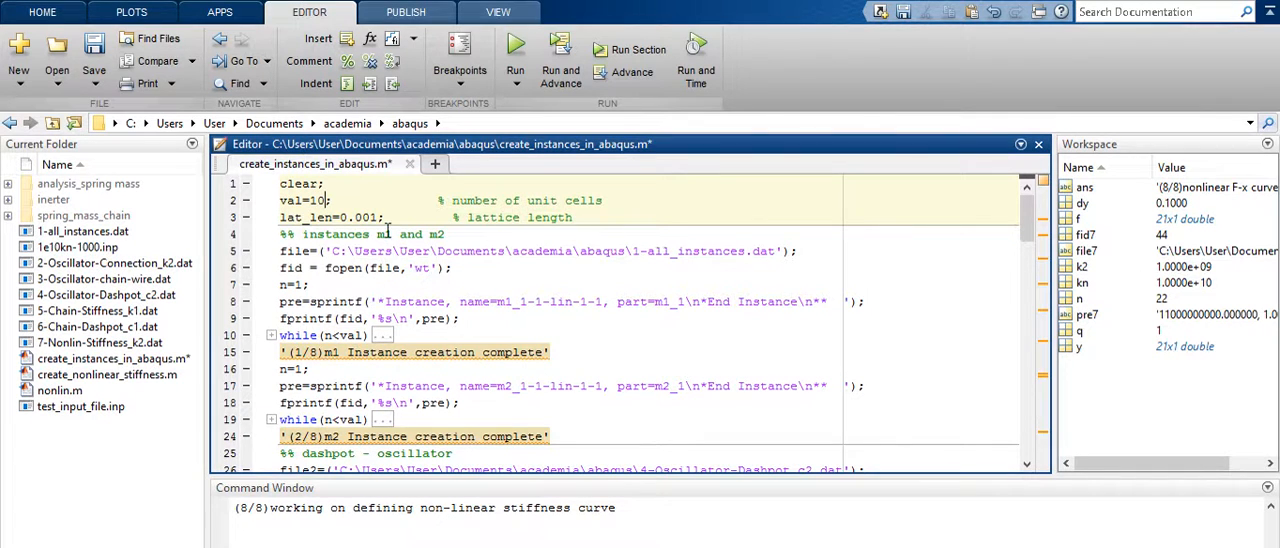
pyautogui.doubleClick(360, 217)
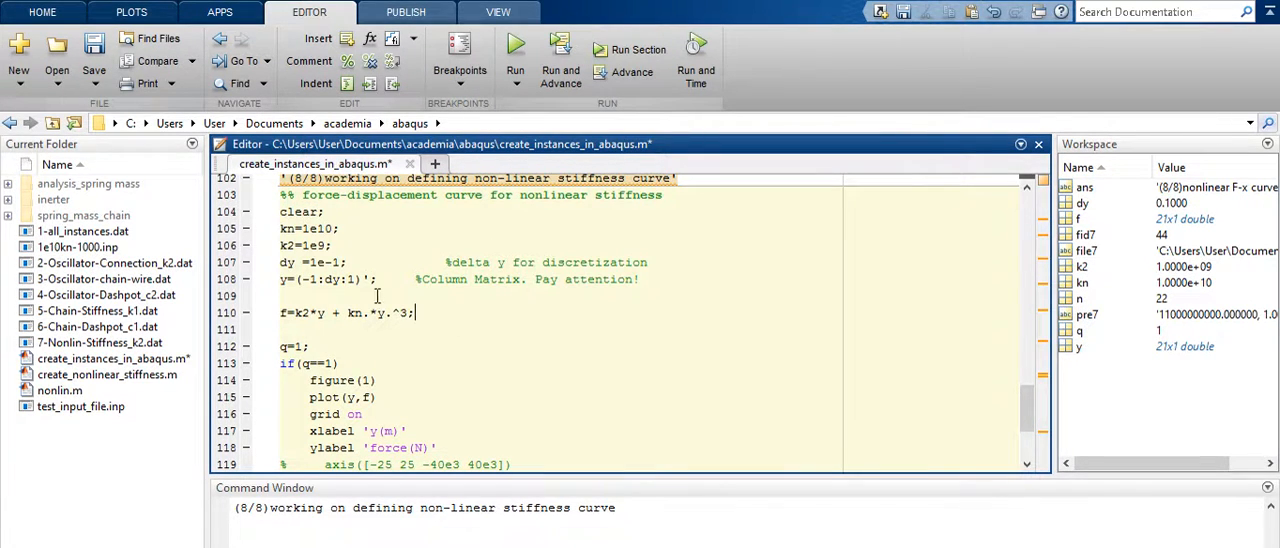
pyautogui.moveTo(281, 211); pyautogui.dragTo(395, 279)
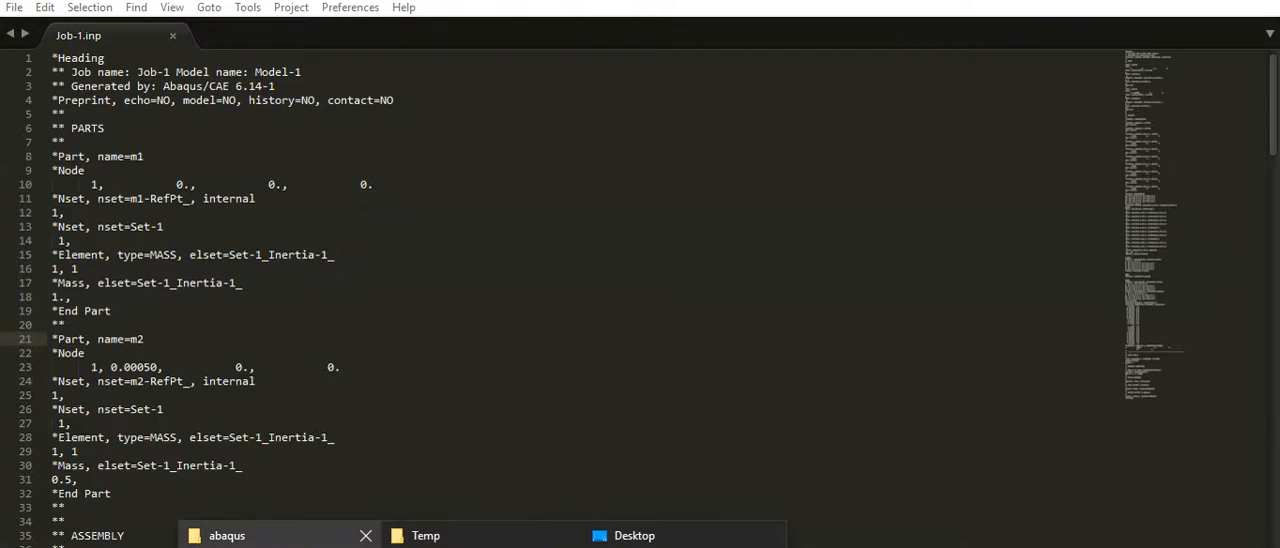
# - Open 1-all_instances.dat from the abaqus folder of generated DAT files
pyautogui.click(226, 535)
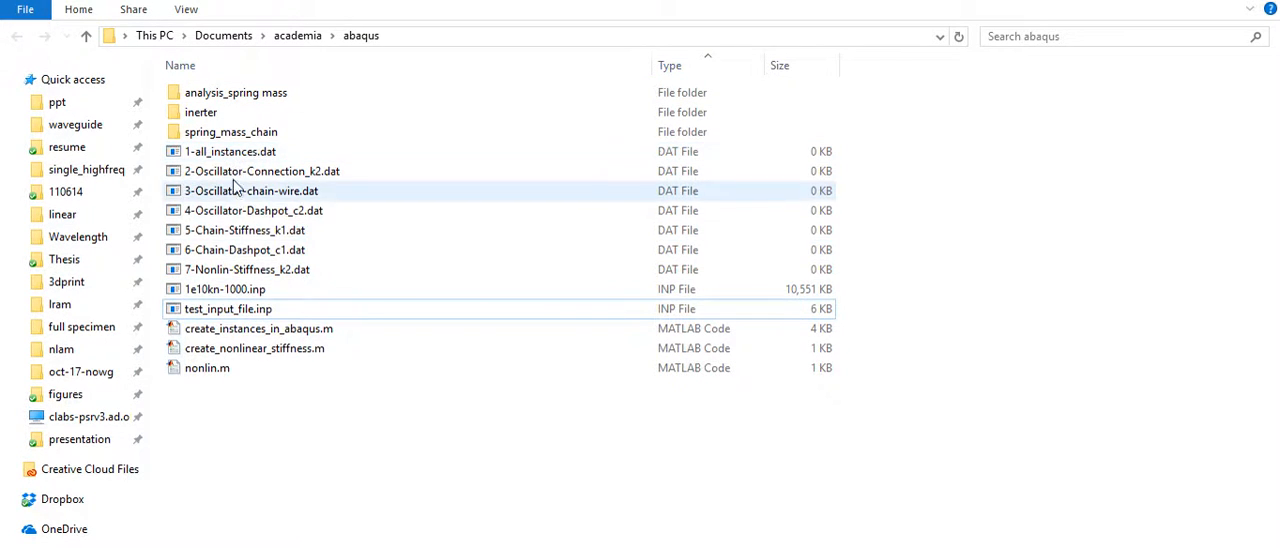
pyautogui.click(247, 269)
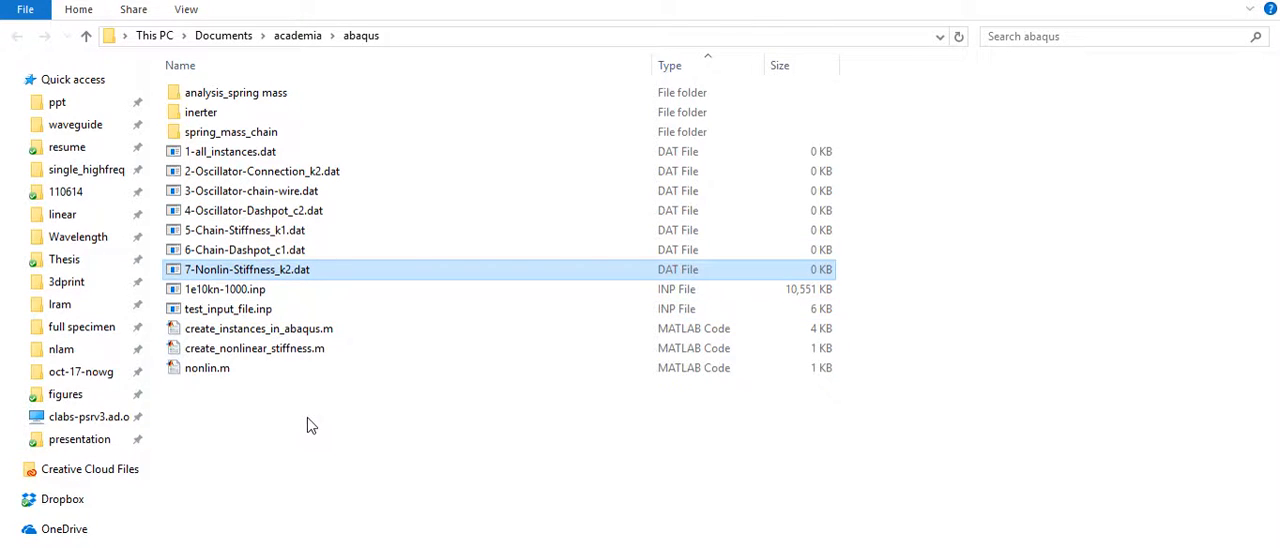
pyautogui.click(230, 151)
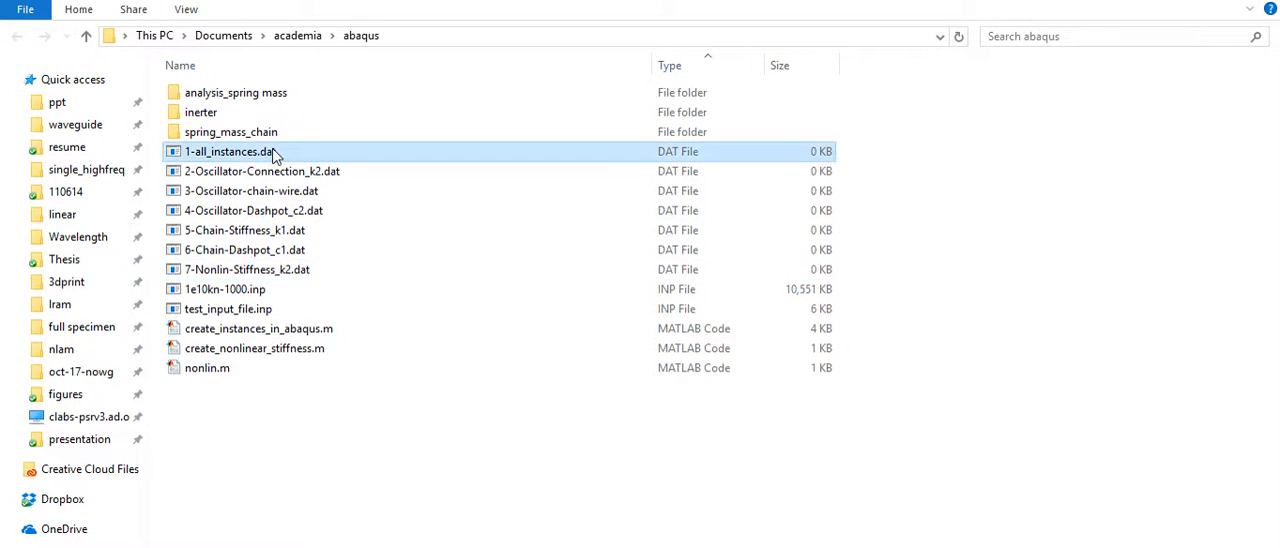
pyautogui.doubleClick(228, 151)
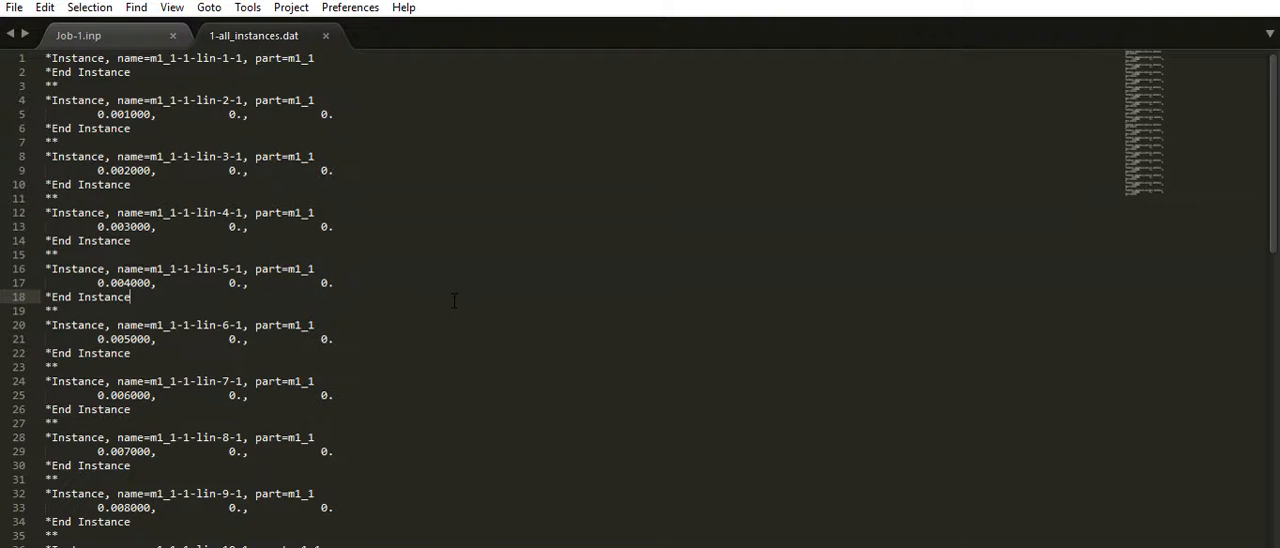
# - Scroll 1-all_instances.dat to the last instance and select the 10 in its name
pyautogui.scroll(-3)
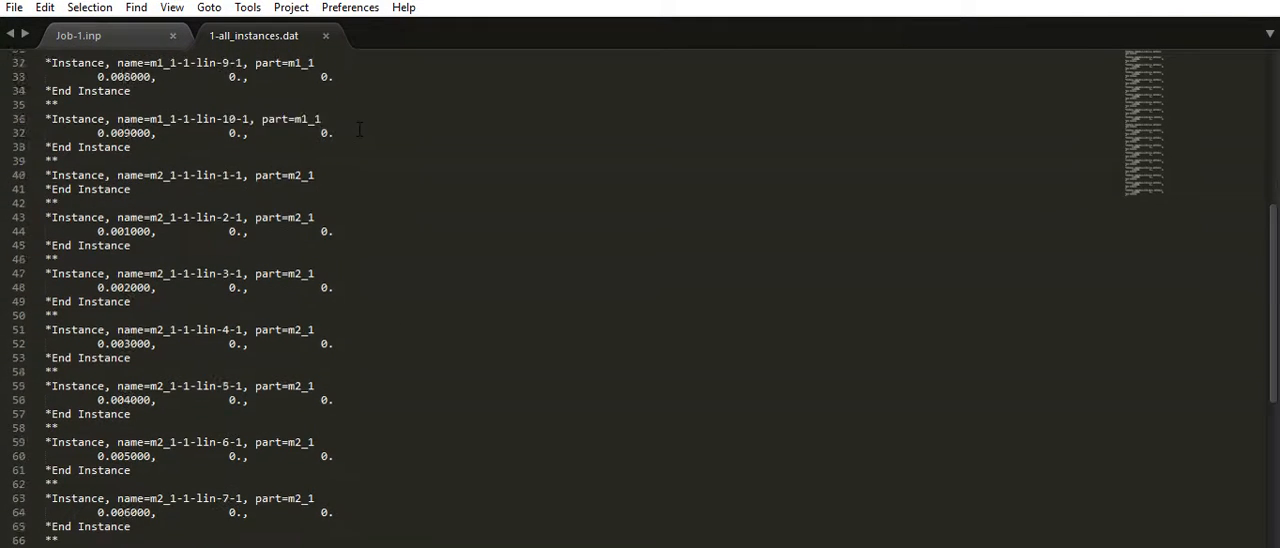
pyautogui.scroll(-3)
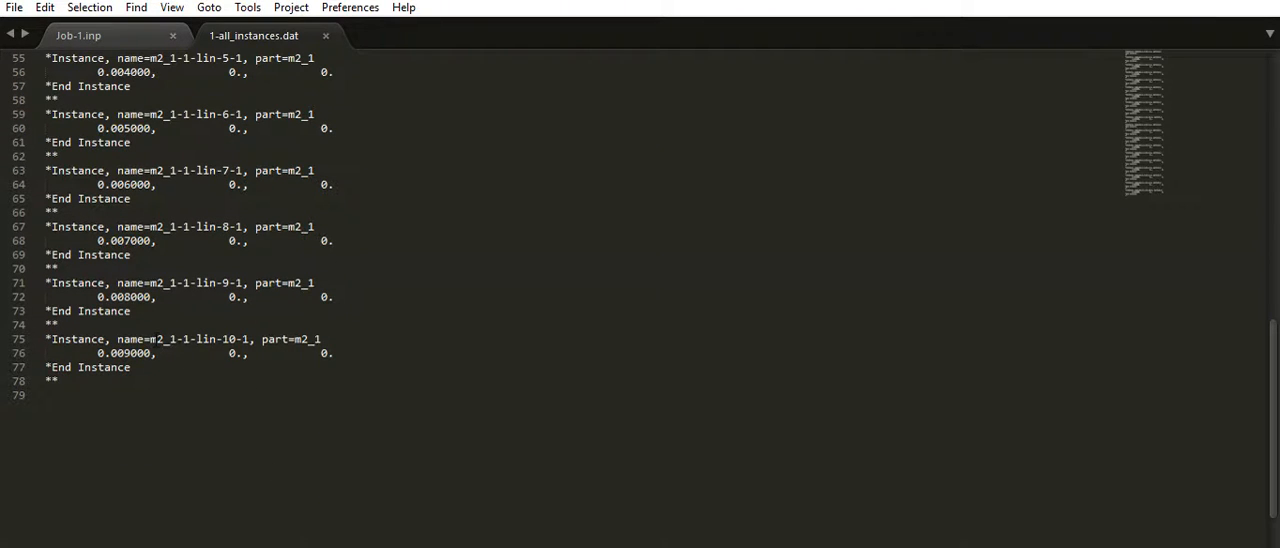
pyautogui.click(216, 339)
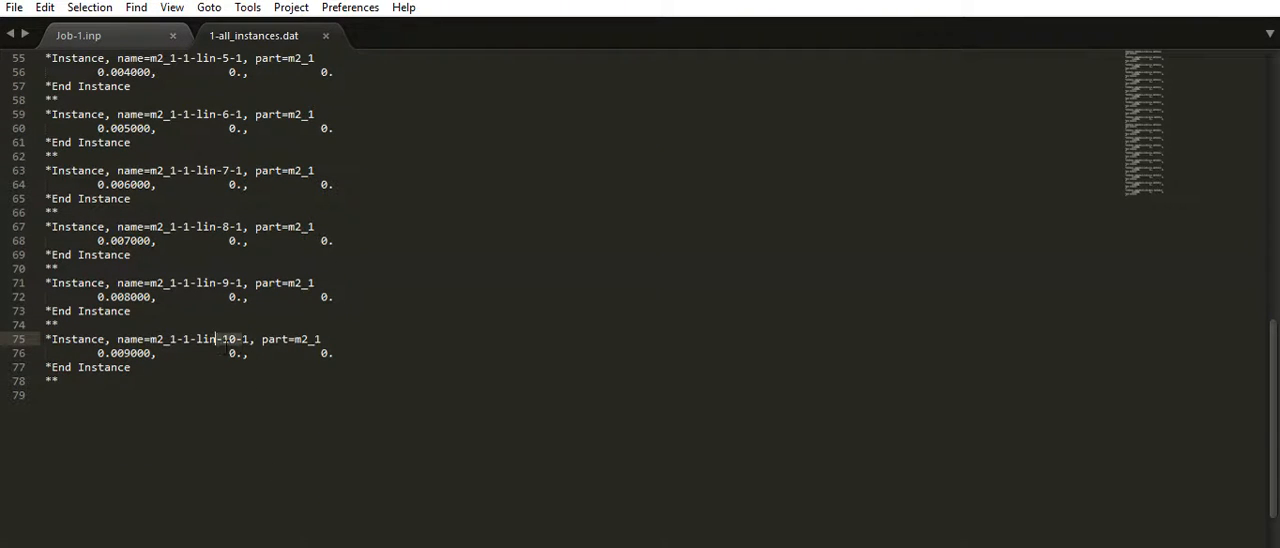
pyautogui.doubleClick(205, 339)
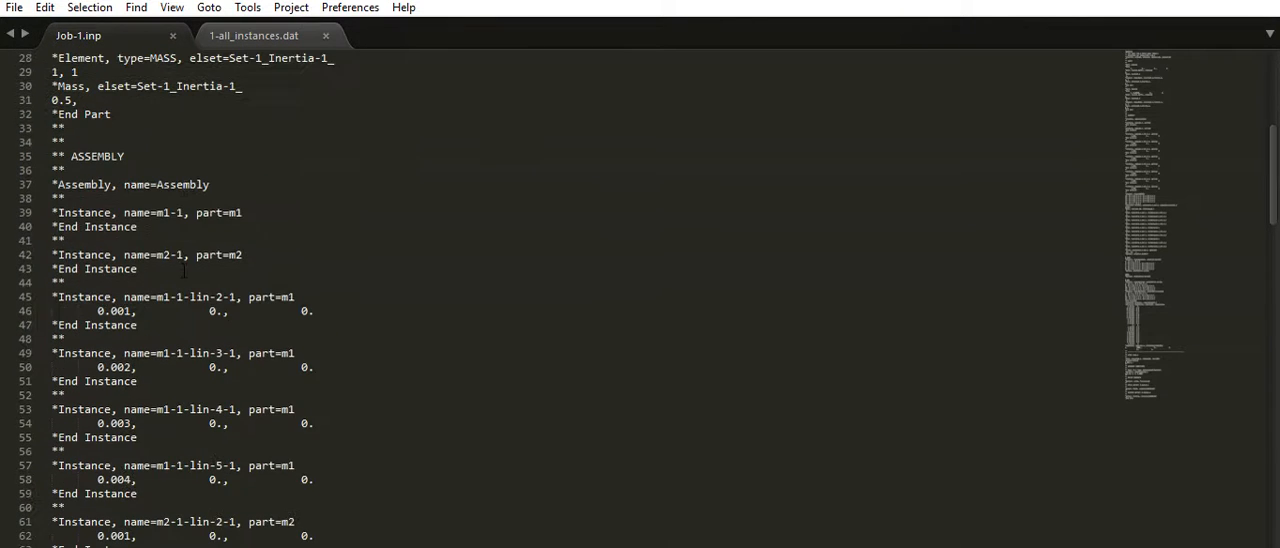
# - Review Job-1.inp's PARTS and ASSEMBLY sections with the original m1 and m2 definitions
pyautogui.scroll(-3)
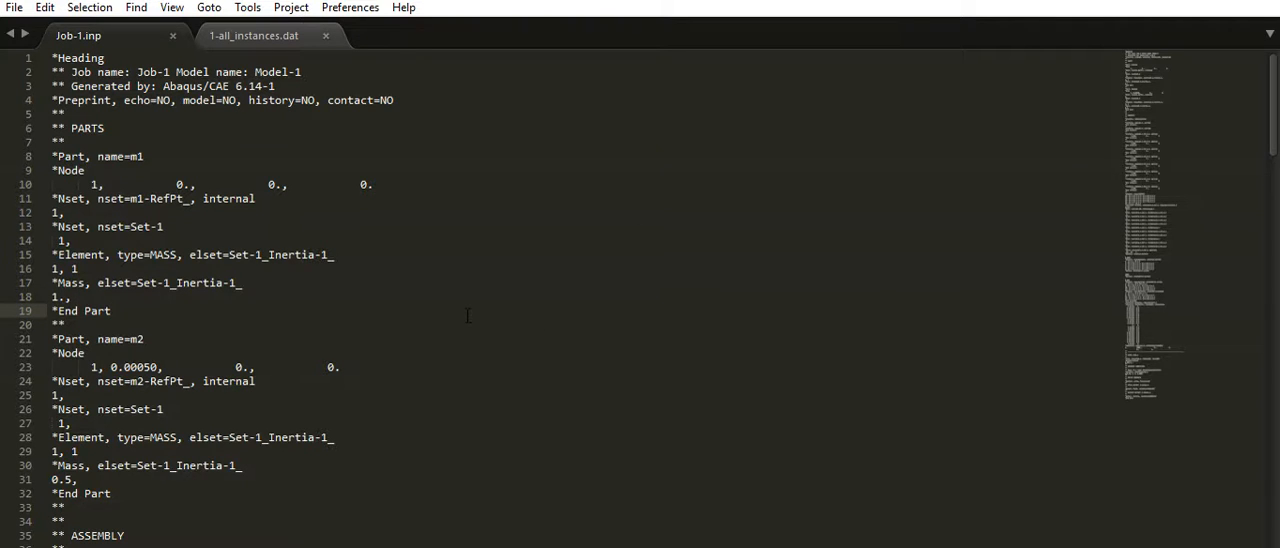
pyautogui.click(110, 310)
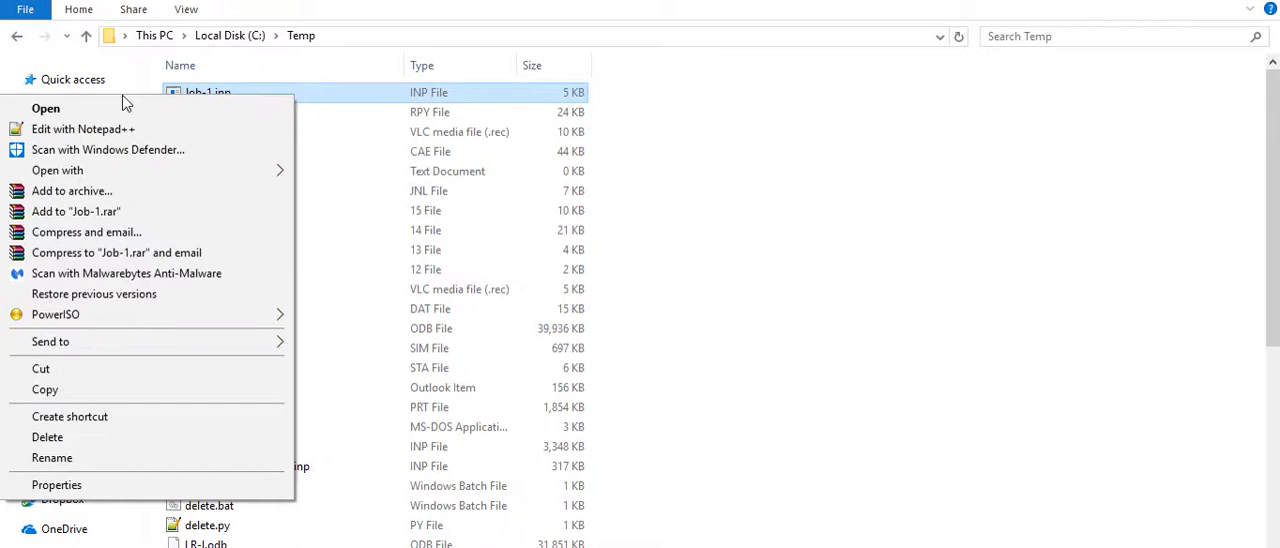
# - Duplicate Job-1.inp in the Temp folder to create Job-1 - Copy.inp
pyautogui.click(715, 130)
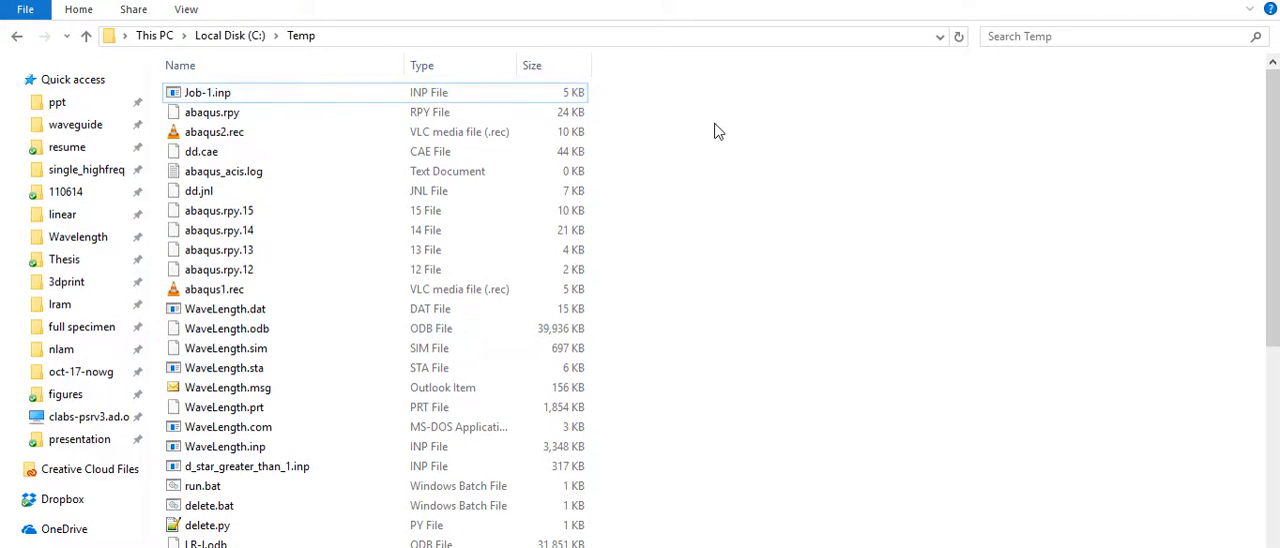
pyautogui.scroll(-3)
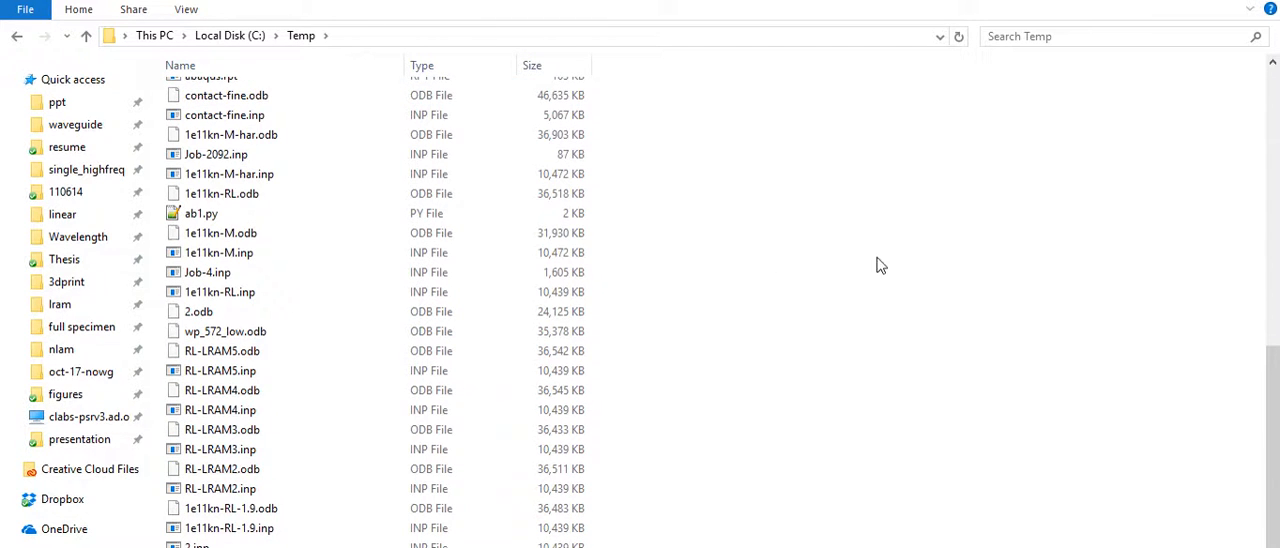
pyautogui.click(180, 65)
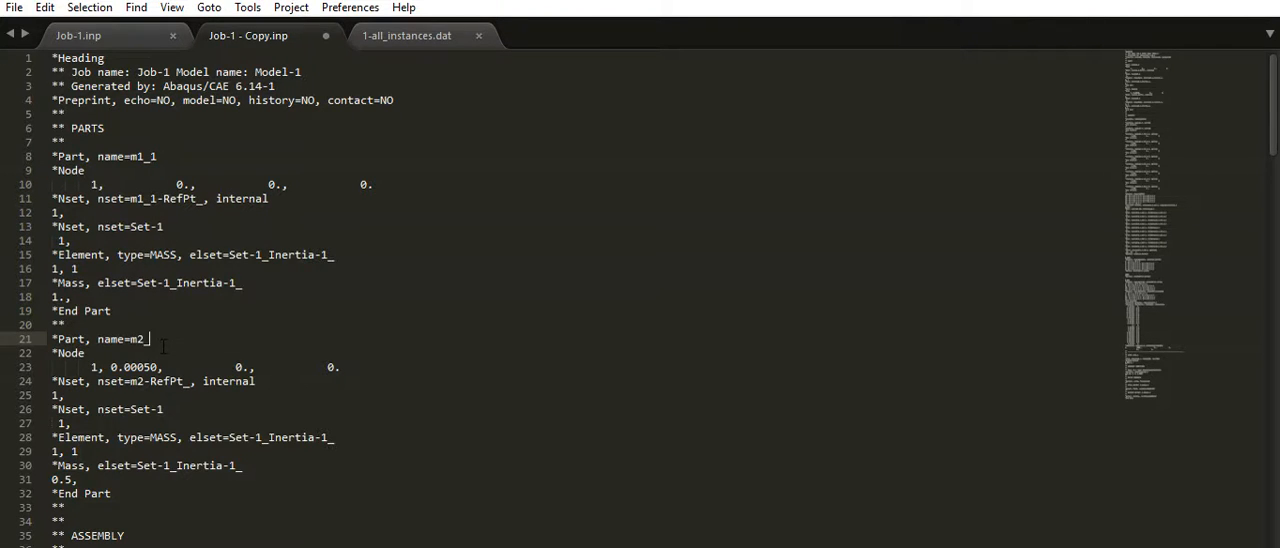
# - Append _1 to the part names in Job-1 - Copy.inp, giving m1_1 and m2_1
pyautogui.write('_1')
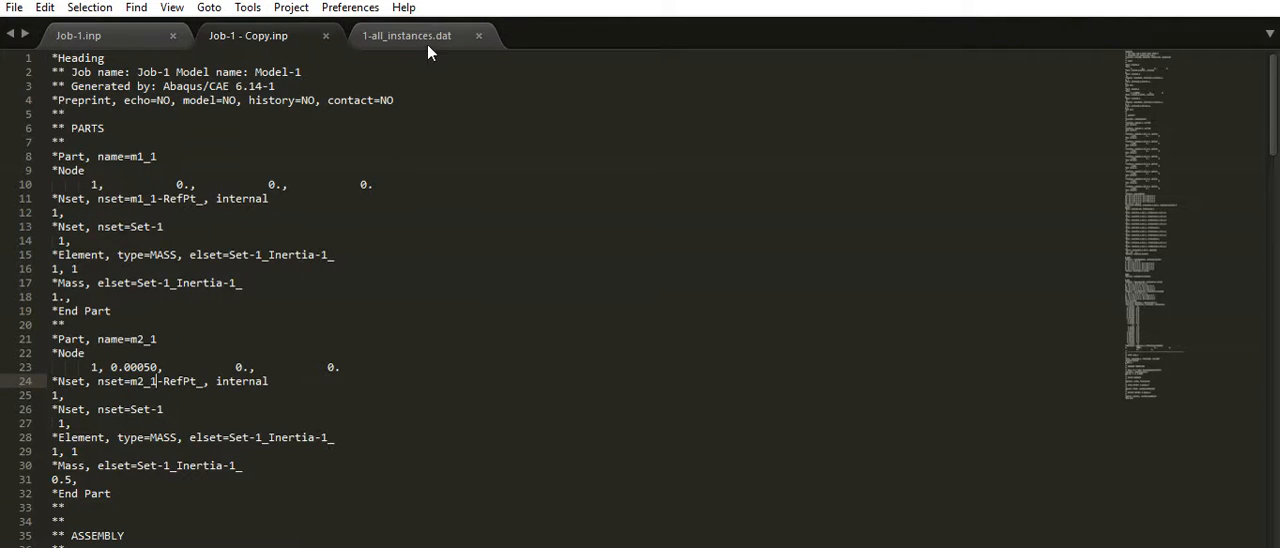
pyautogui.click(406, 35)
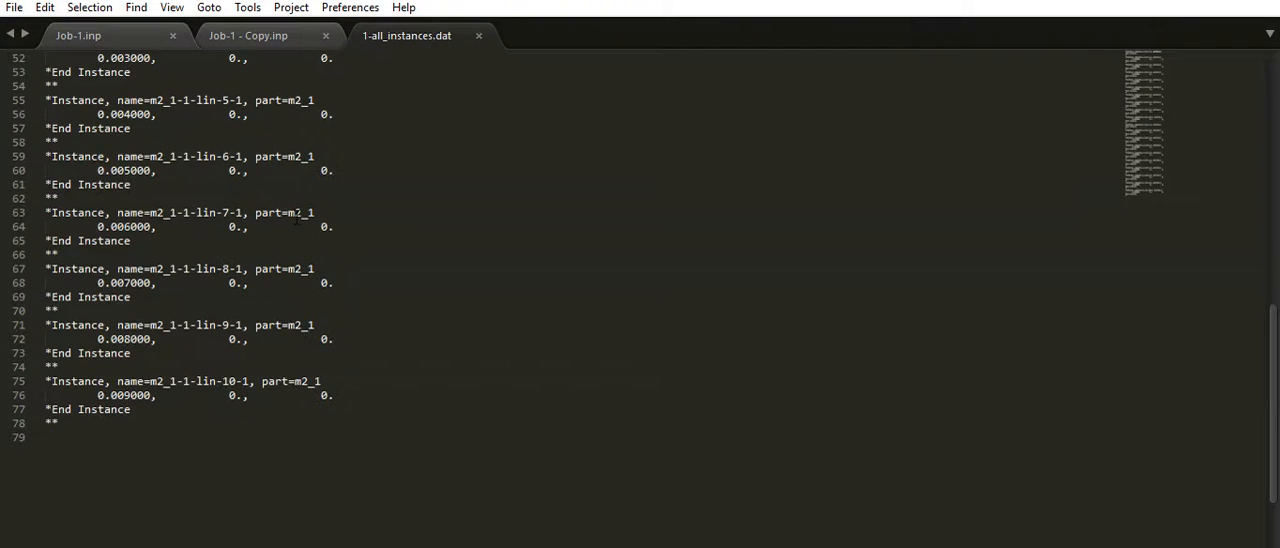
# - Replace the original instances under *Assembly with the generated blocks from 1-all_instances.dat
pyautogui.scroll(3)
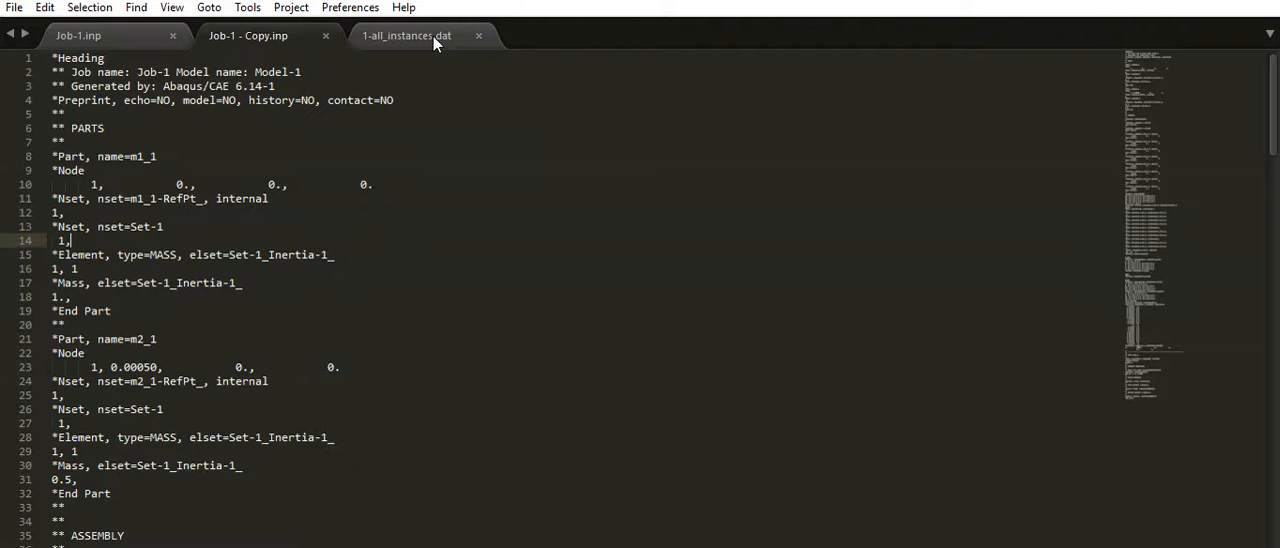
pyautogui.click(407, 35)
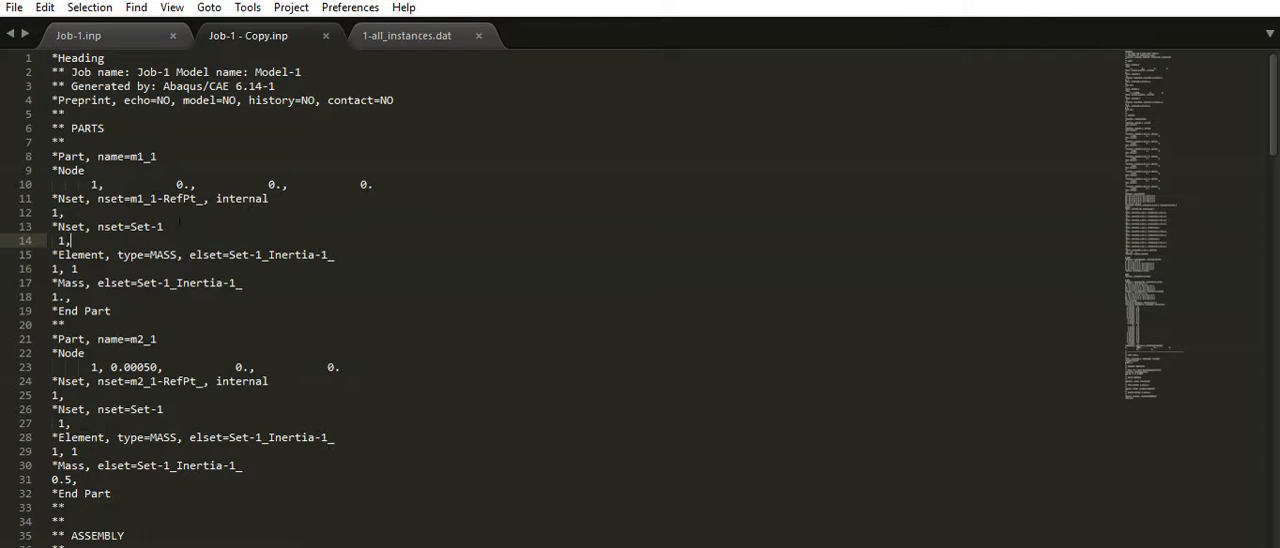
pyautogui.scroll(-3)
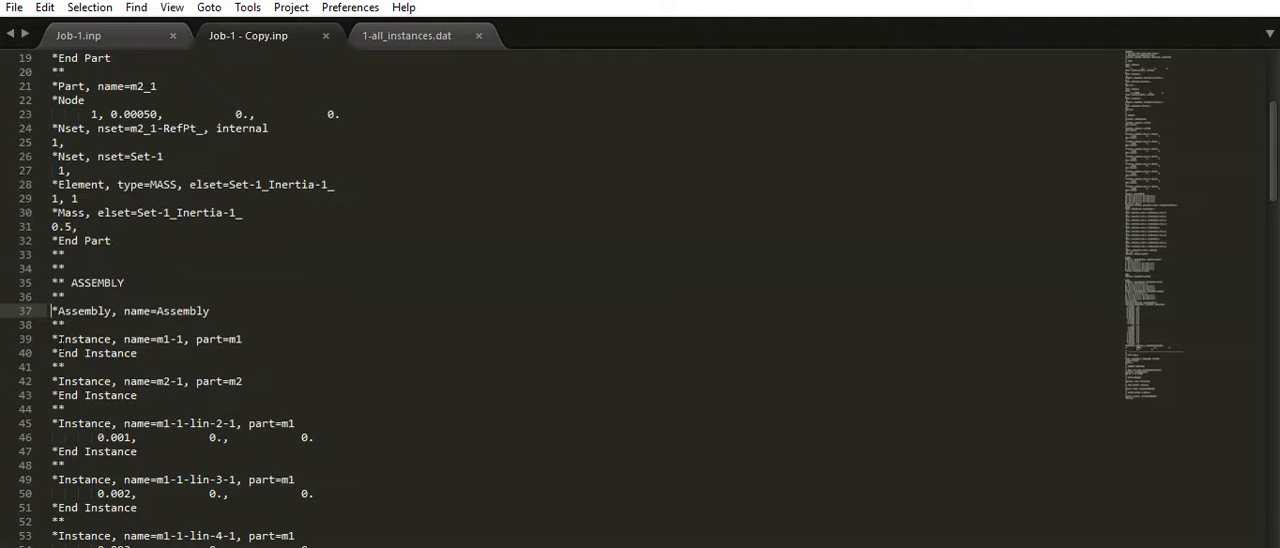
pyautogui.scroll(-3)
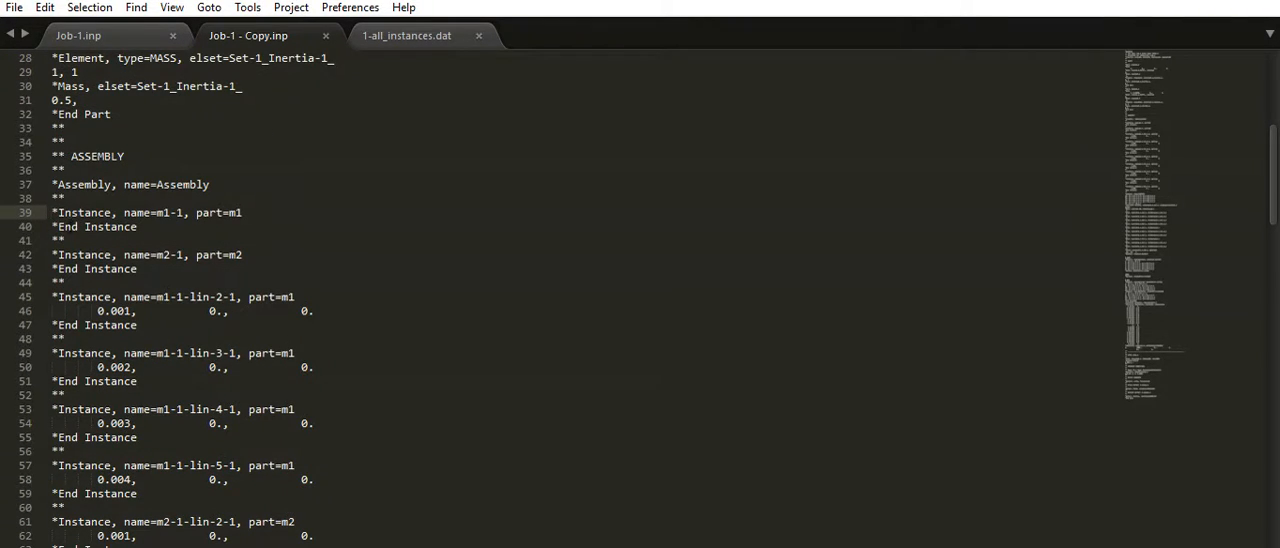
pyautogui.scroll(-3)
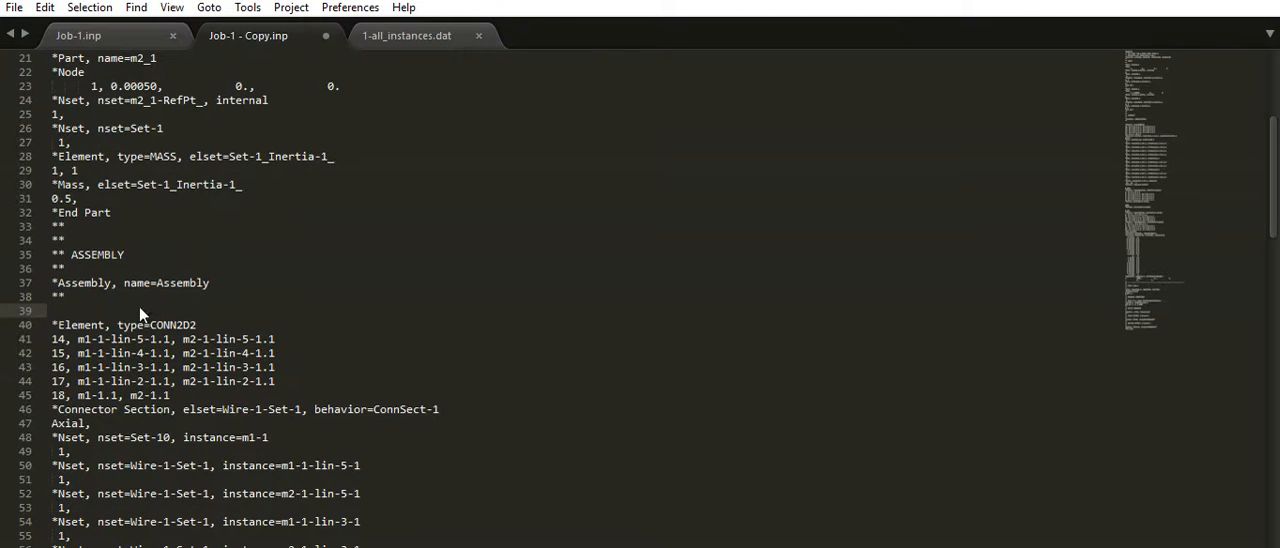
pyautogui.scroll(-3)
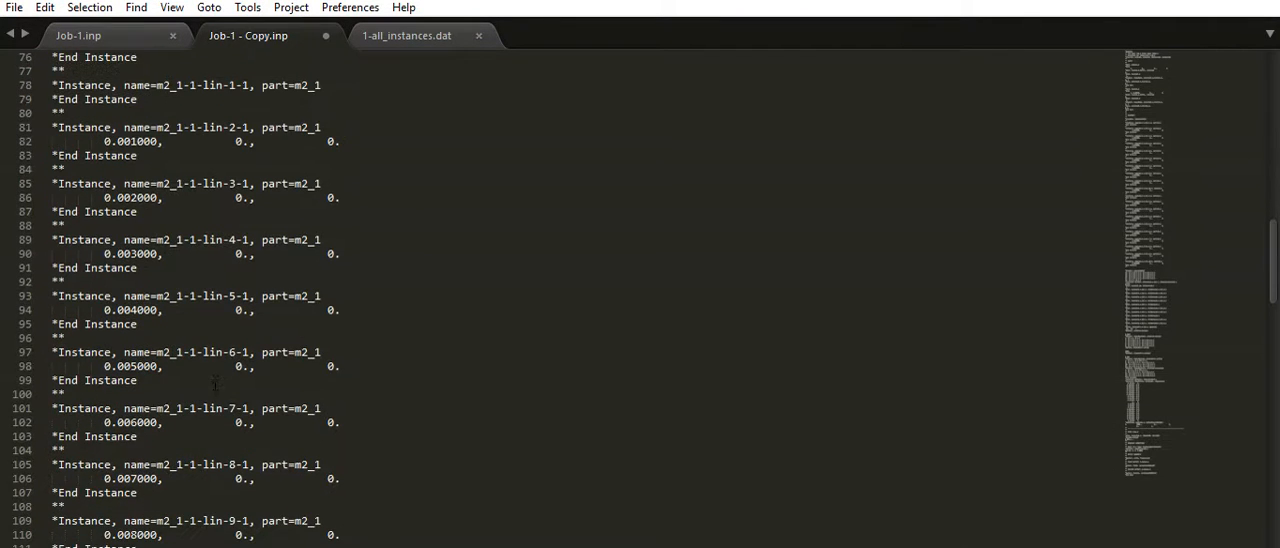
pyautogui.scroll(-3)
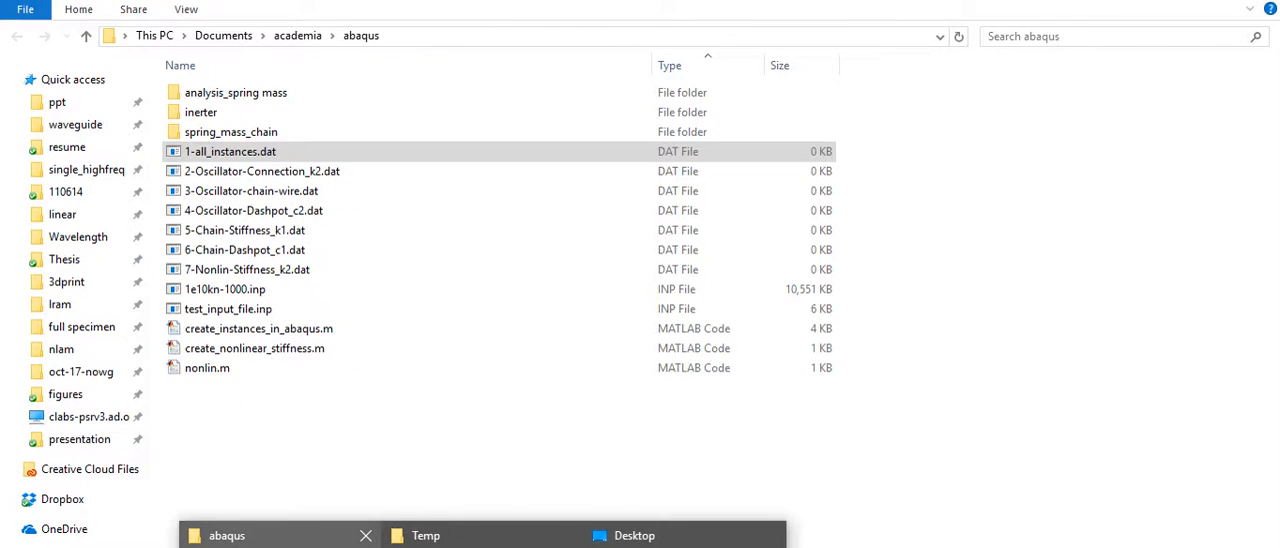
# - Replace the CONN2D2 element list with connectors from 2-Oscillator-Connection_k2.dat
pyautogui.rightClick(262, 170)
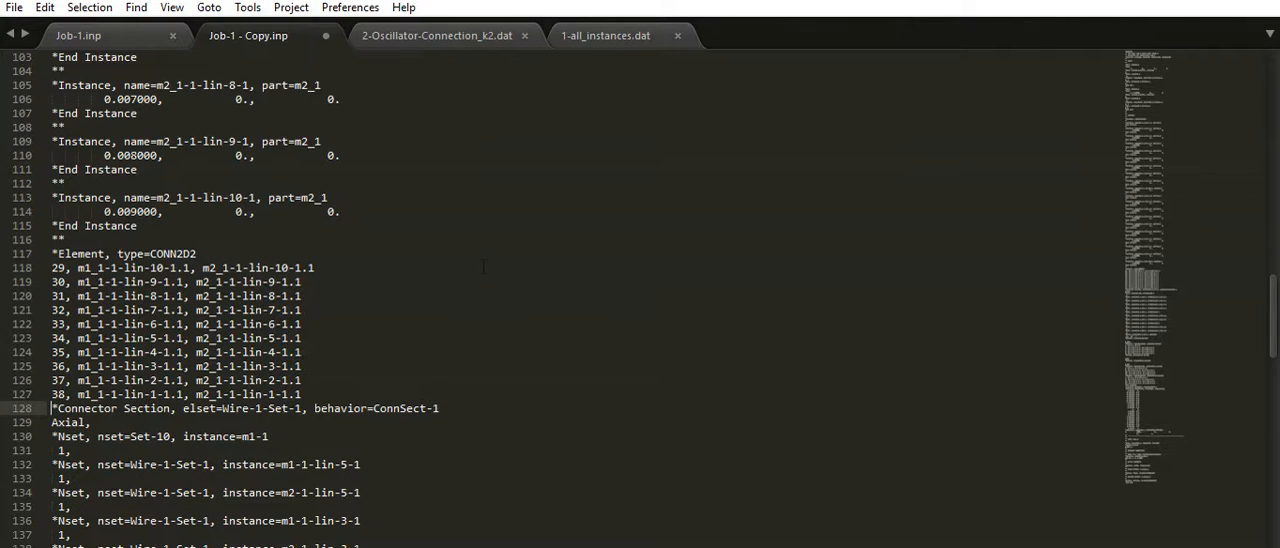
pyautogui.scroll(-3)
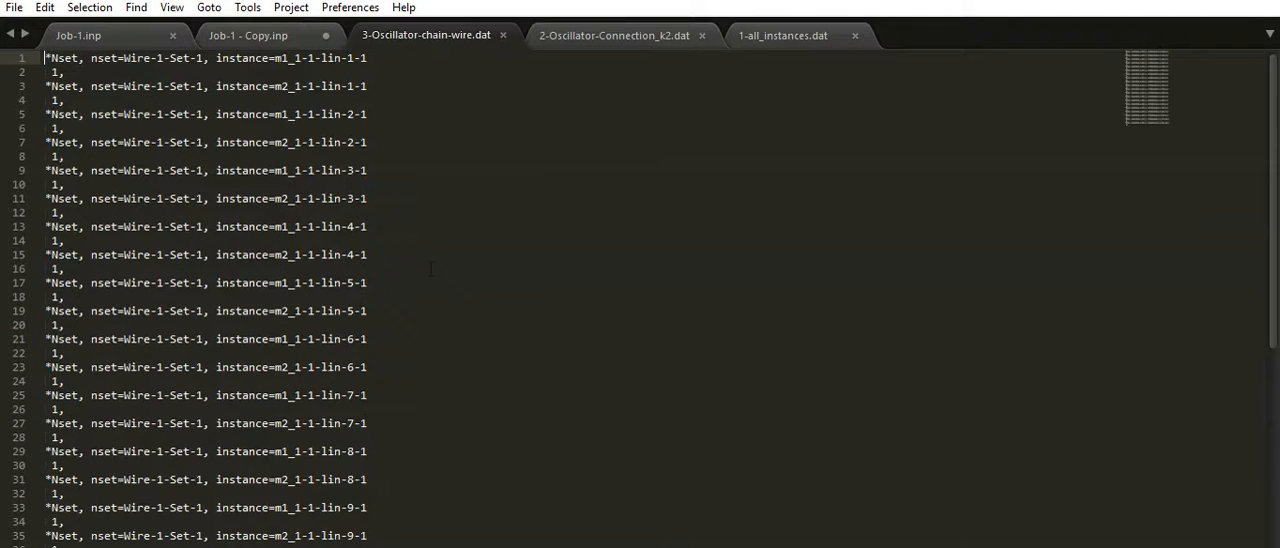
# - Compare Job-1.inp with the copy and set the wire Elset generate line to 29, 38, 1
pyautogui.click(248, 35)
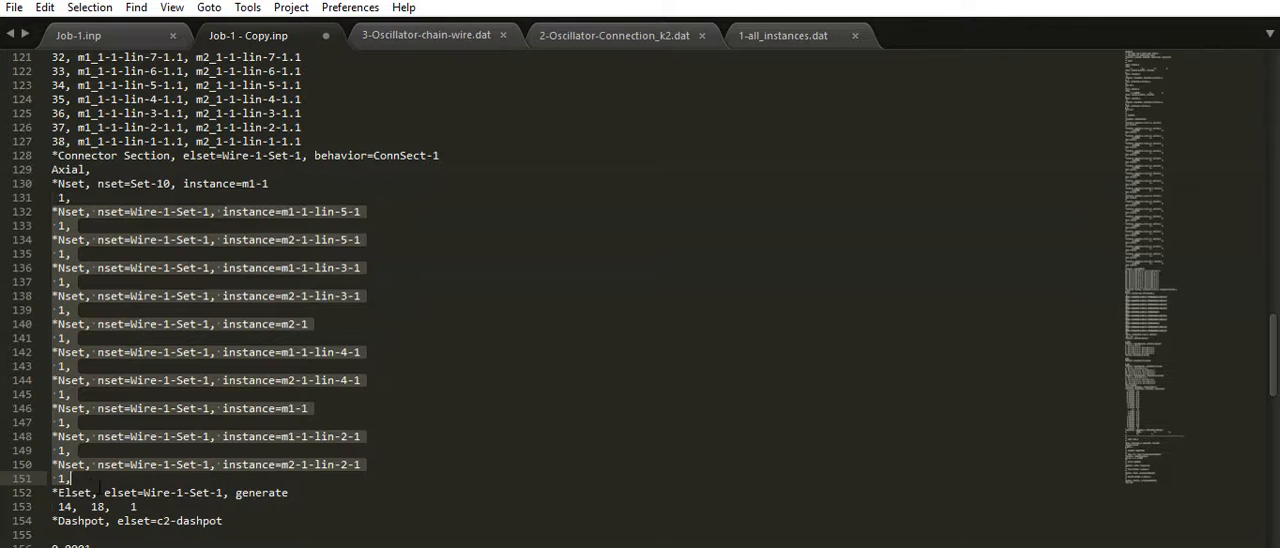
pyautogui.scroll(-3)
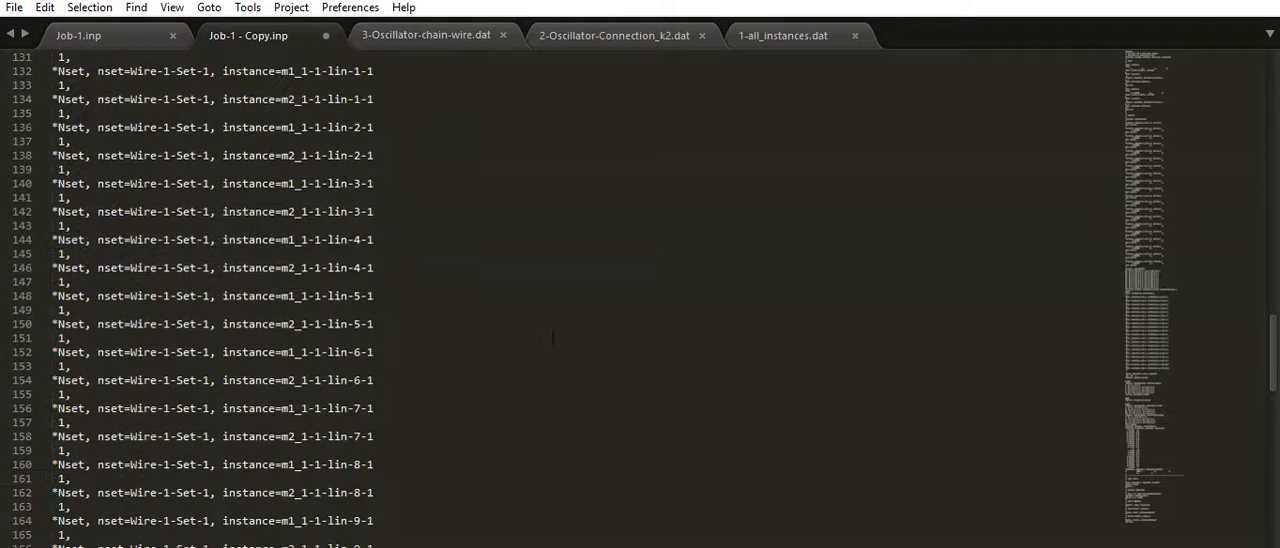
pyautogui.scroll(-3)
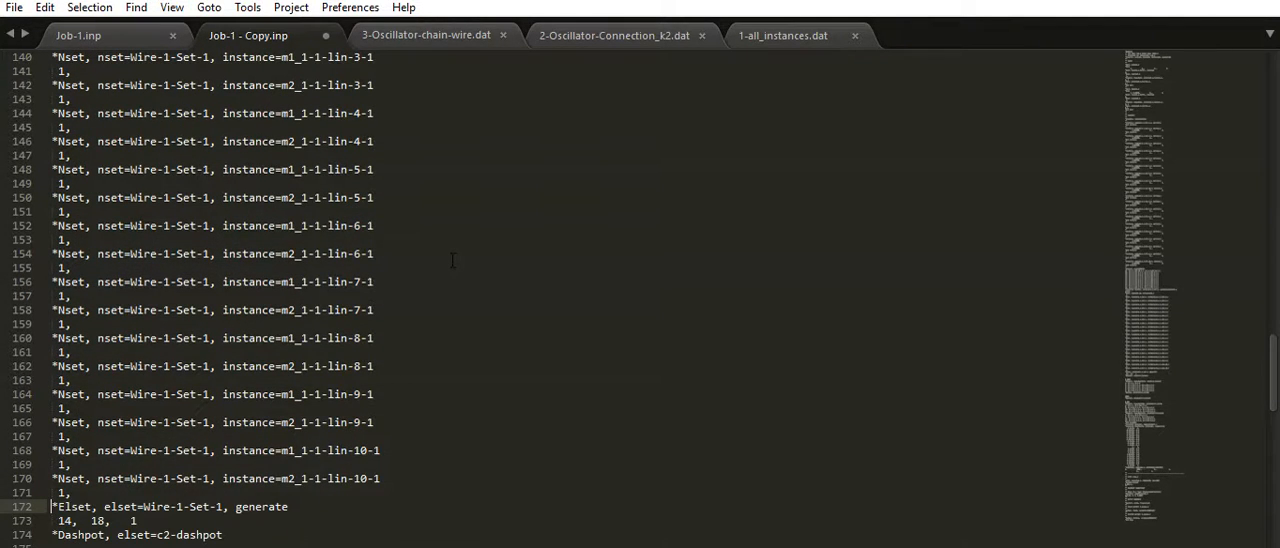
pyautogui.scroll(-3)
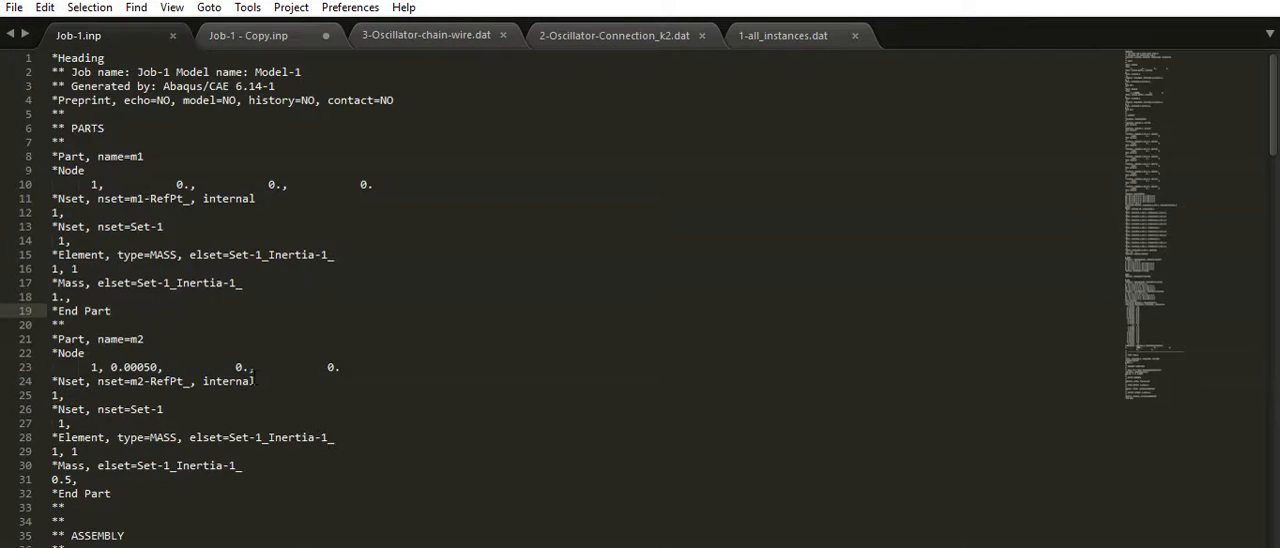
pyautogui.scroll(-3)
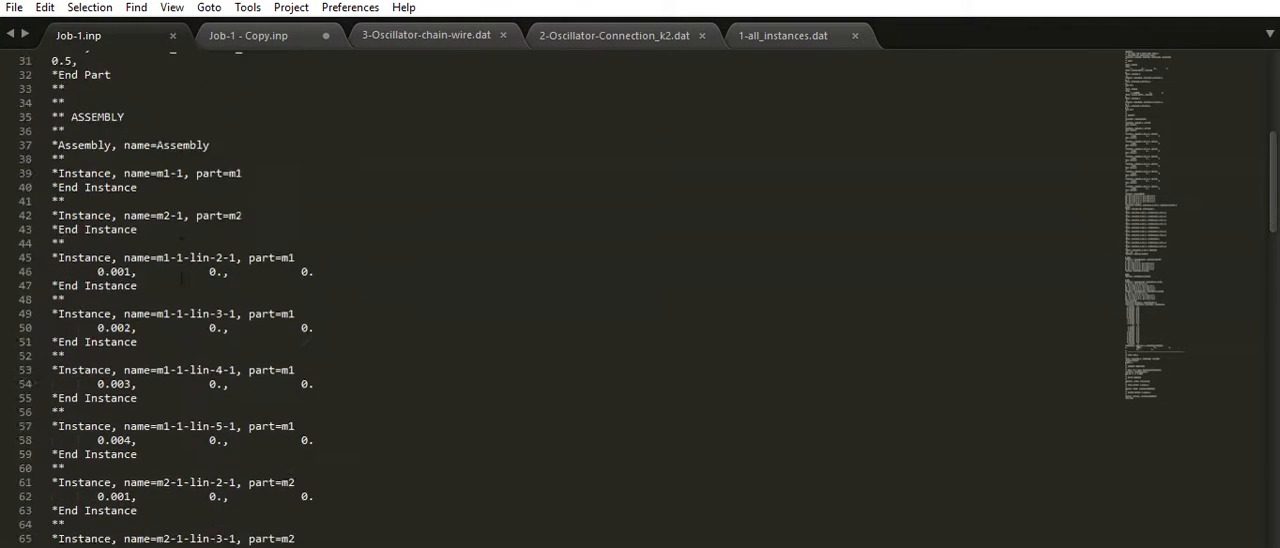
pyautogui.scroll(-3)
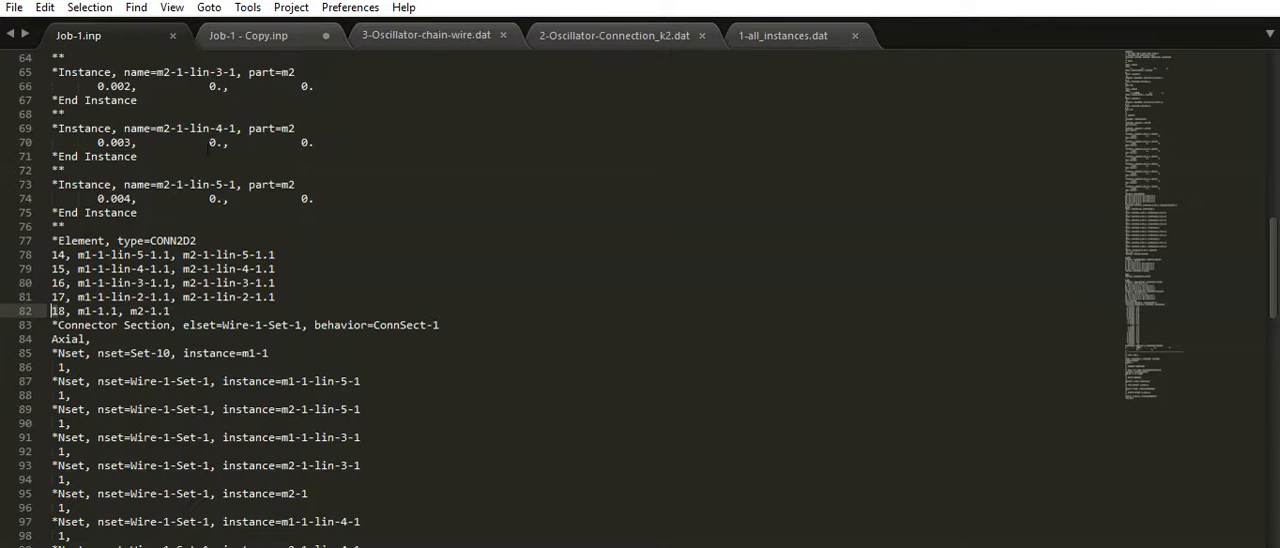
pyautogui.scroll(-3)
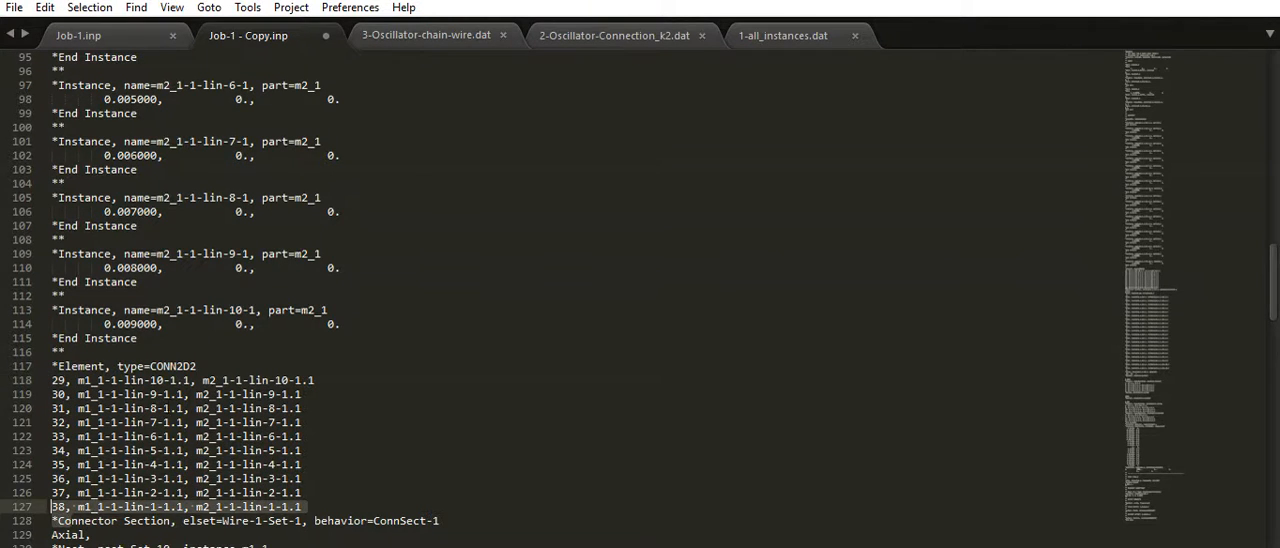
pyautogui.scroll(-3)
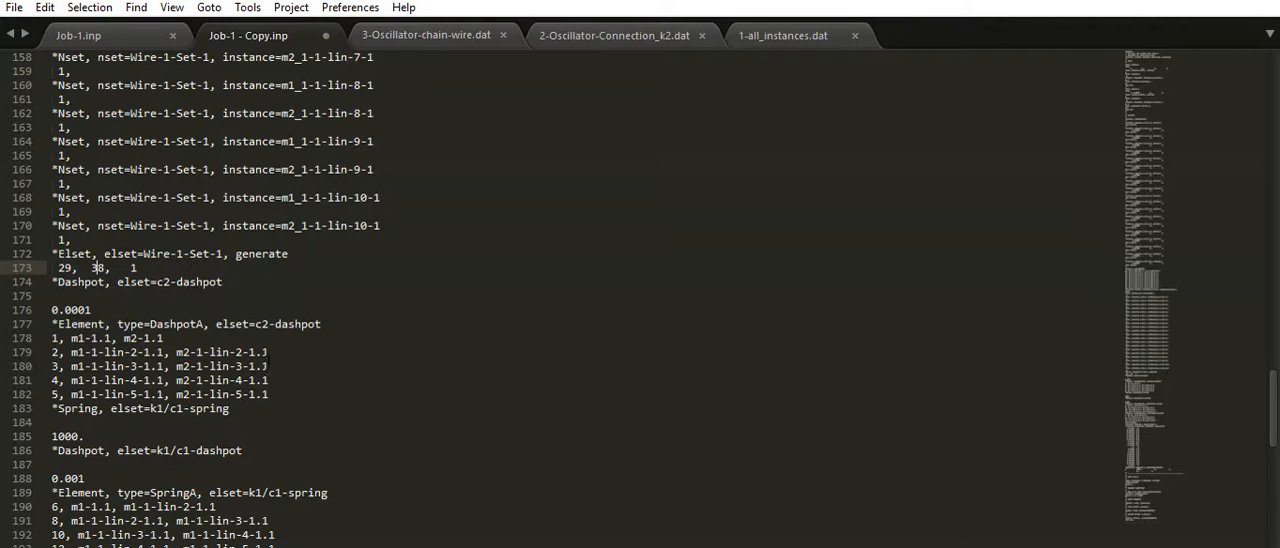
pyautogui.scroll(-3)
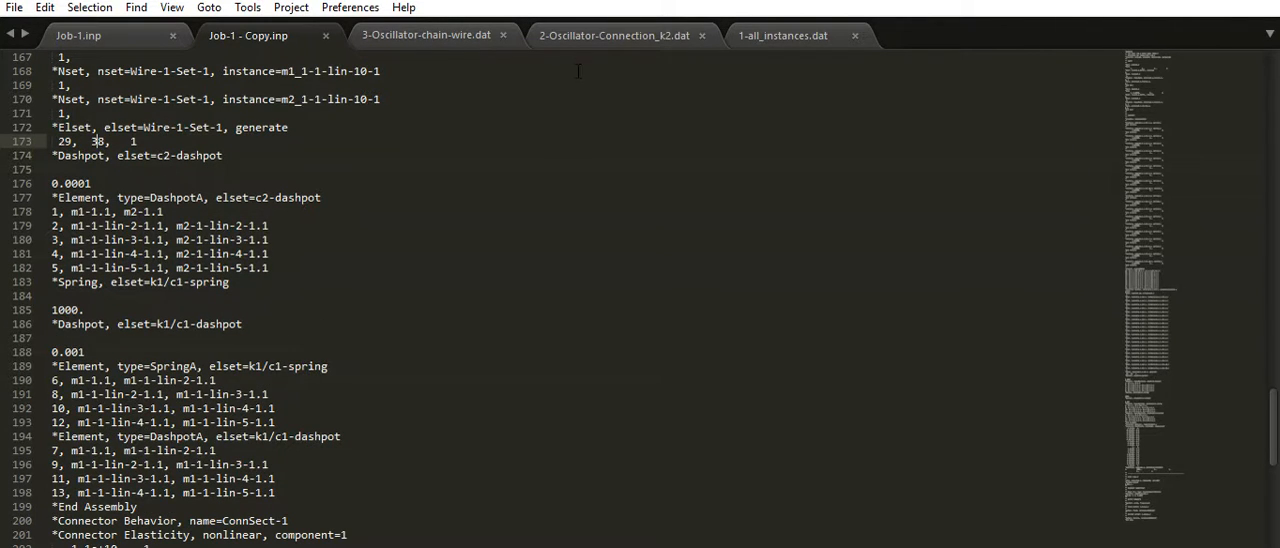
pyautogui.click(503, 35)
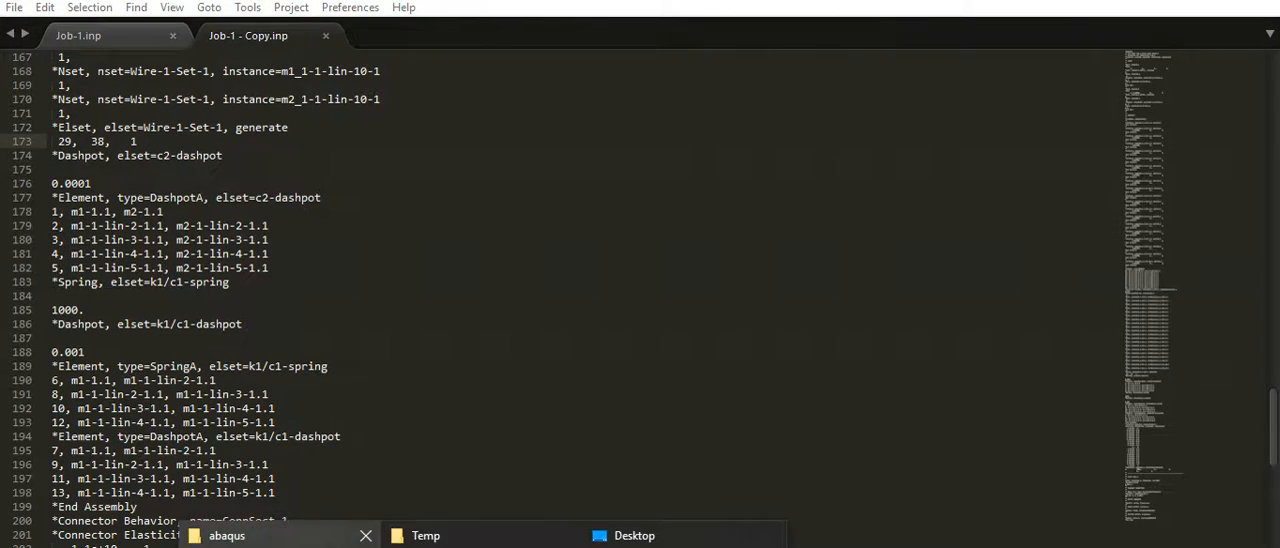
# - Open the generated k1 chain stiffness connection list from the abaqus folder
pyautogui.click(430, 35)
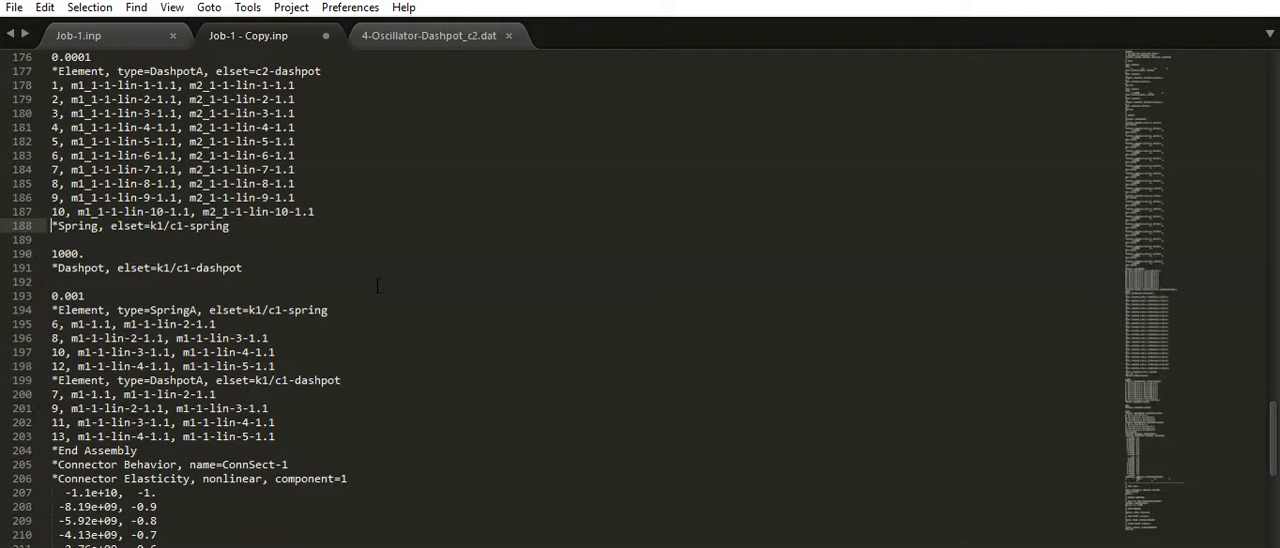
pyautogui.scroll(-3)
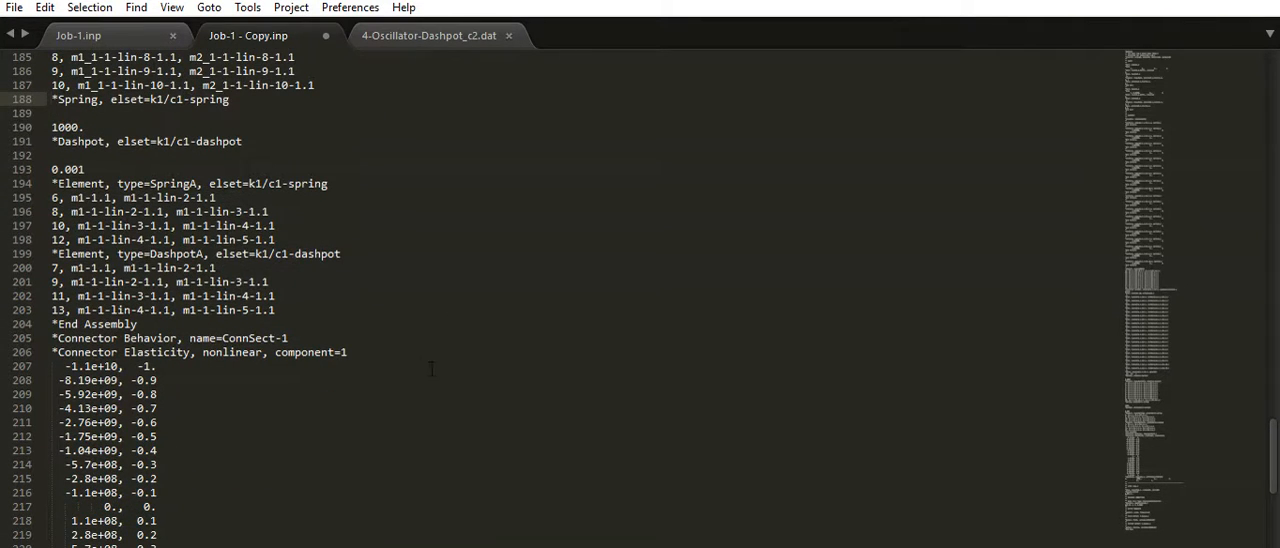
pyautogui.click(509, 35)
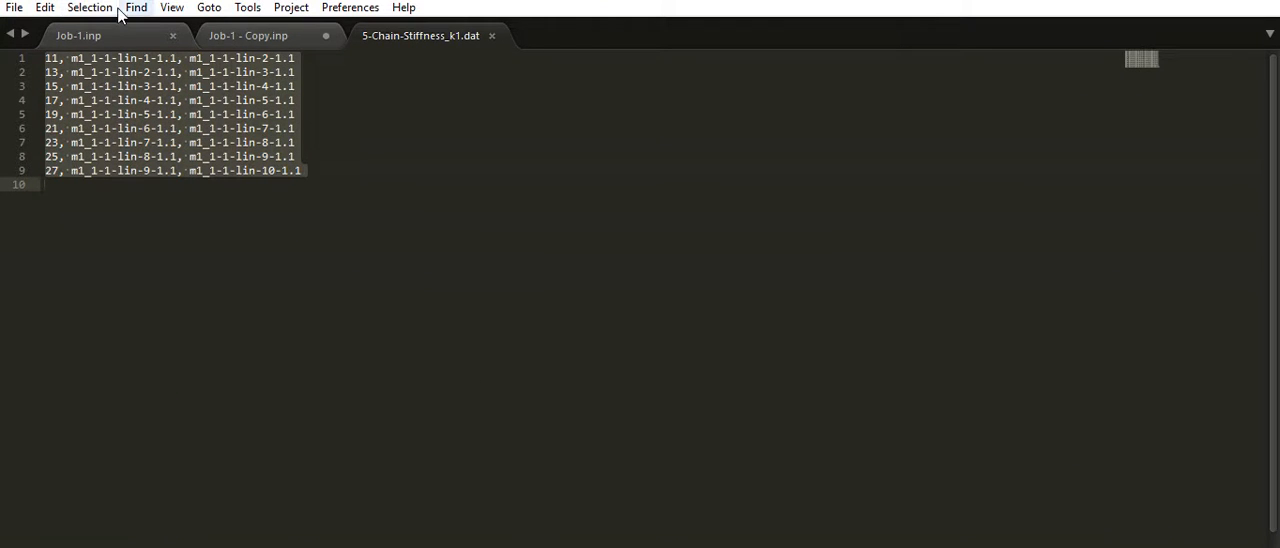
pyautogui.scroll(-3)
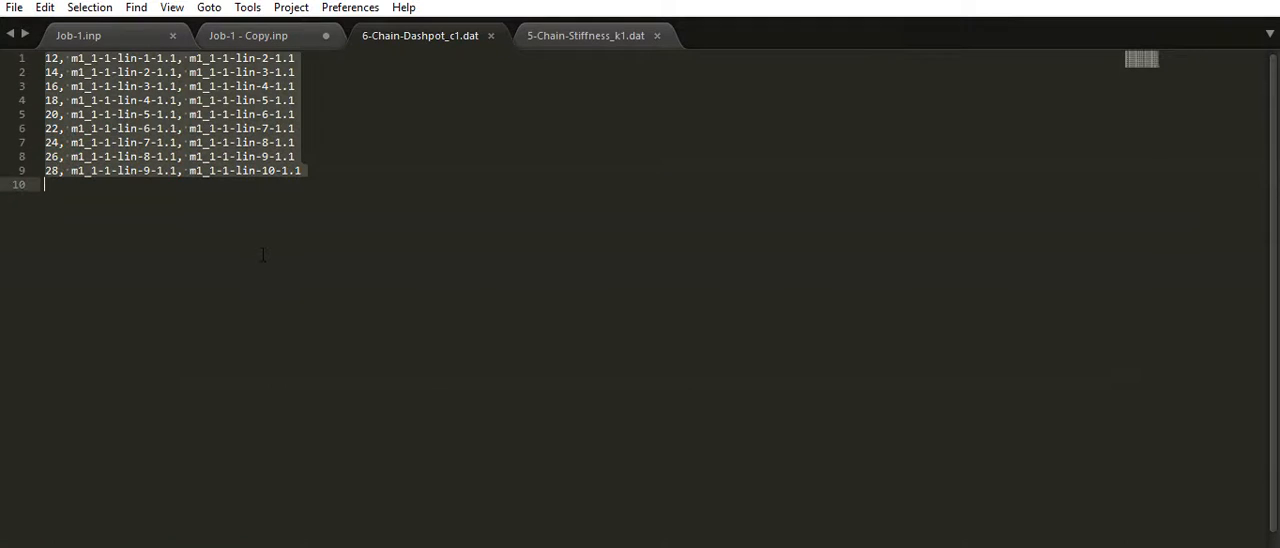
# - In Job-1 - Copy.inp, select the old c1 dashpot lines and nonlinear stiffness values
pyautogui.click(248, 35)
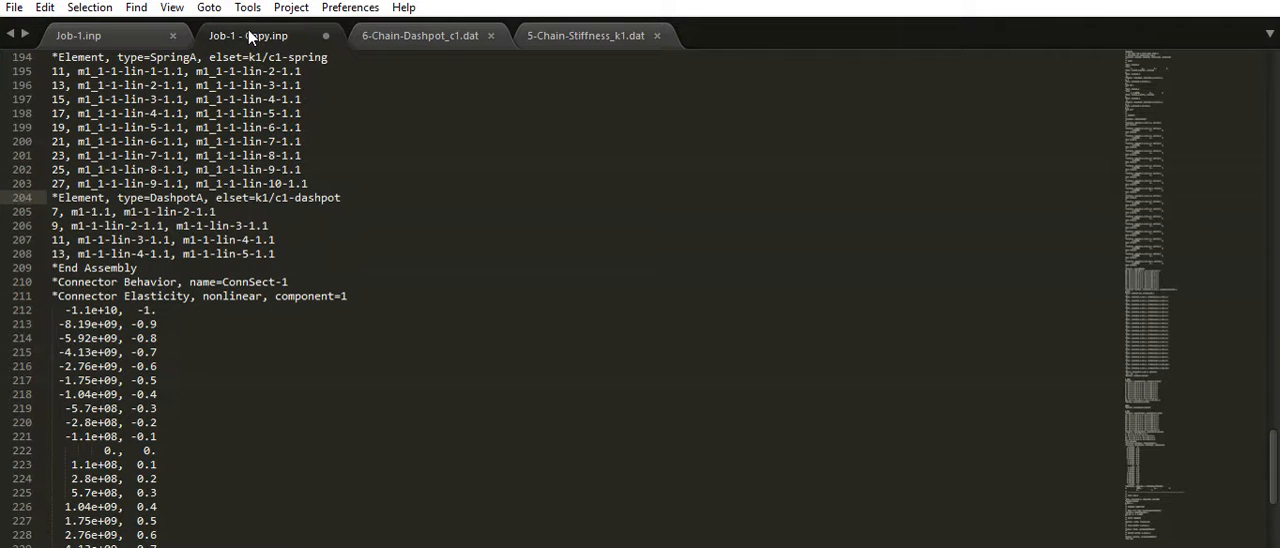
pyautogui.moveTo(52, 211); pyautogui.dragTo(275, 253)
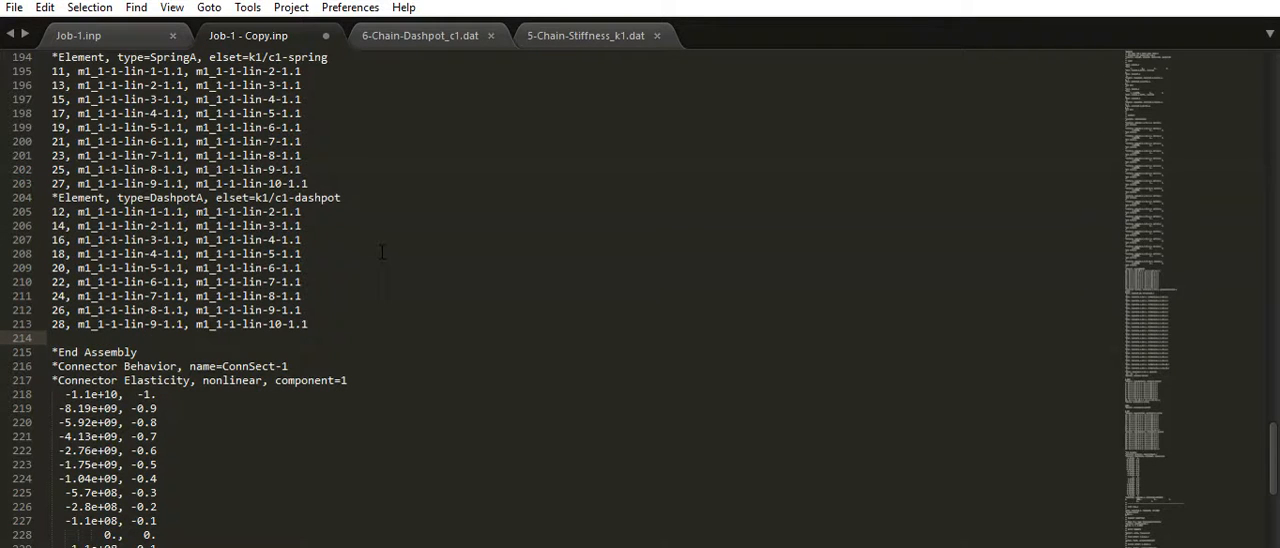
pyautogui.scroll(-3)
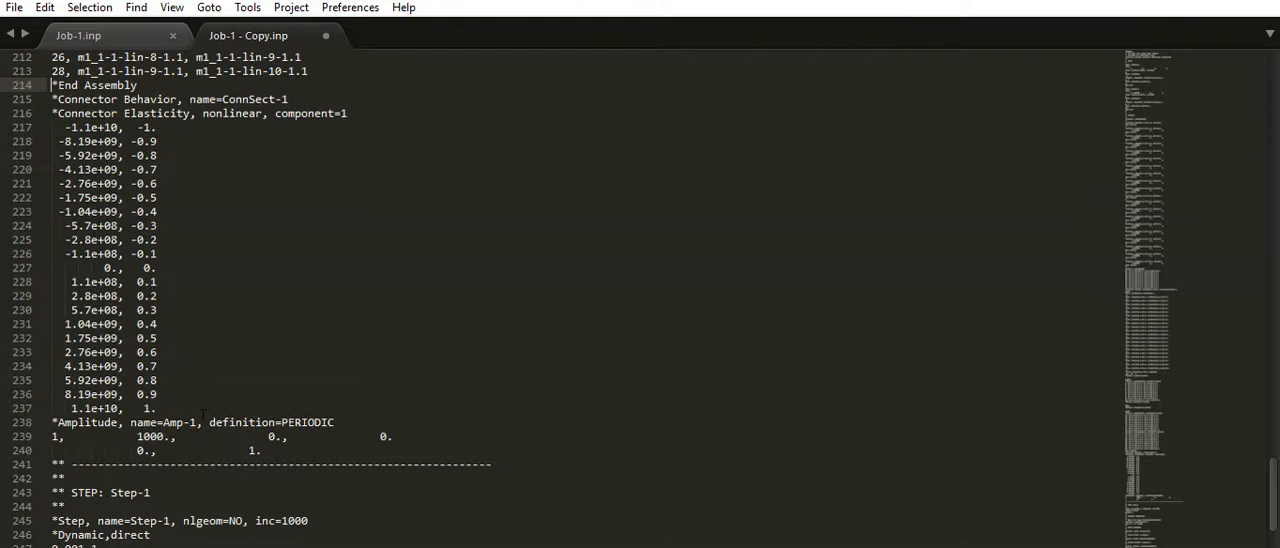
pyautogui.moveTo(60, 127); pyautogui.dragTo(155, 408)
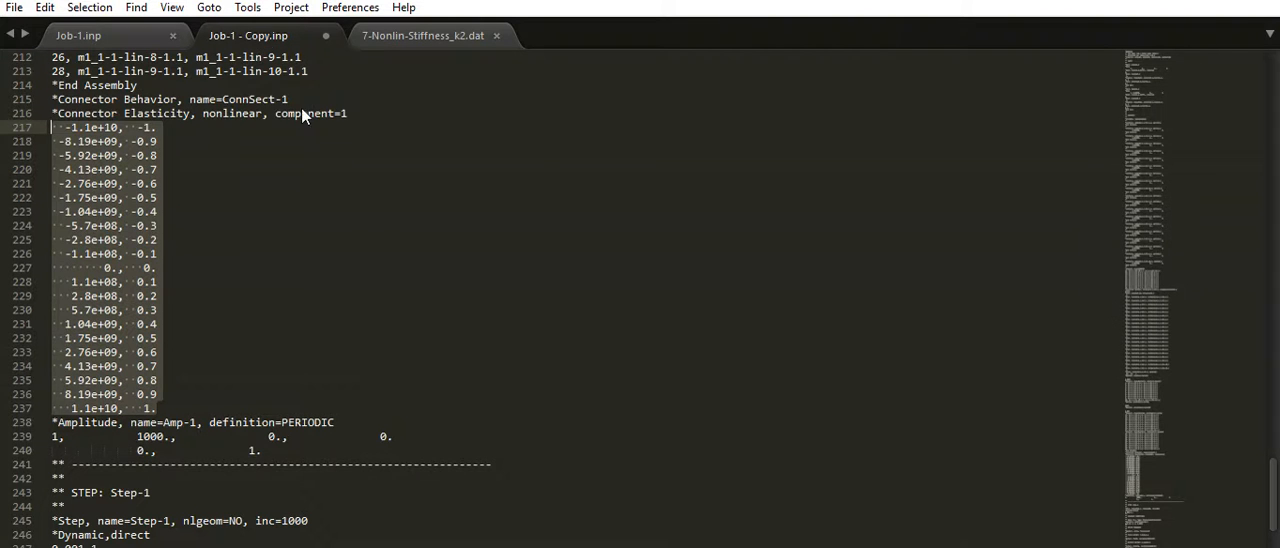
# - Scroll through the Connector Elasticity values in Job-1 - Copy.inp
pyautogui.scroll(-3)
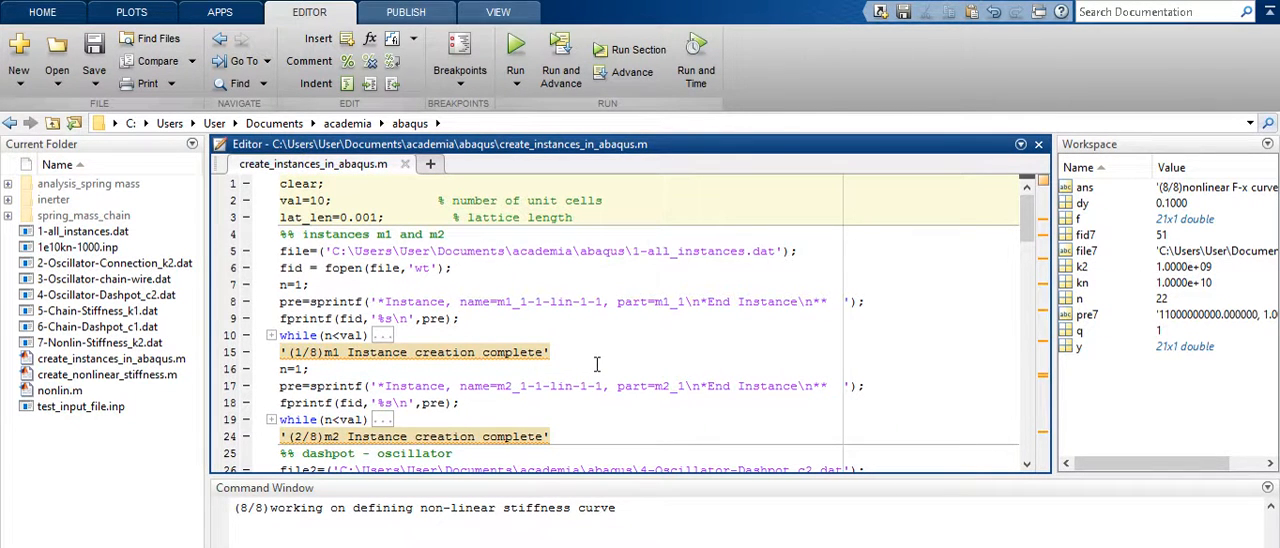
# - Change val=10 to val=1000 and rerun create_instances_in_abaqus
pyautogui.write('00')
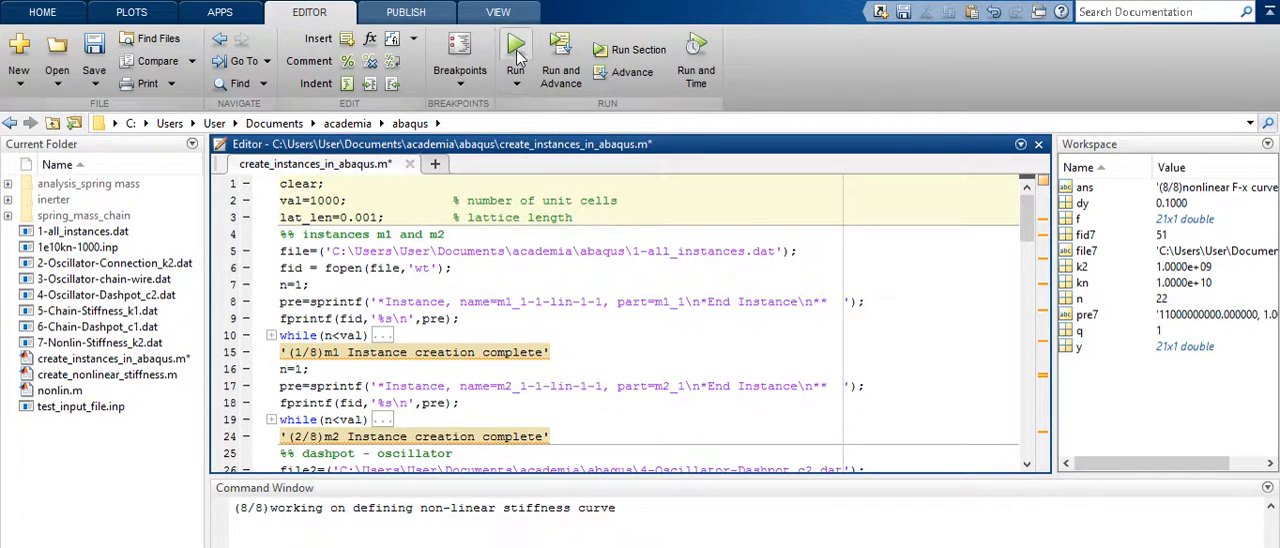
pyautogui.click(515, 45)
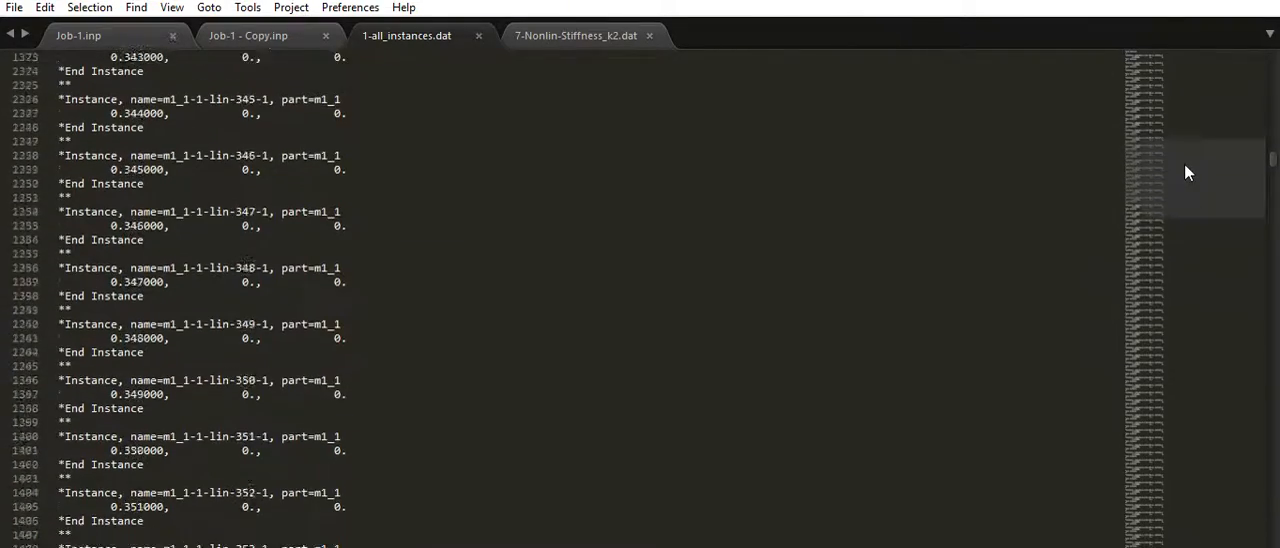
# - Scroll 1-all_instances.dat down to the m2_1 instances past lin-960
pyautogui.scroll(-3)
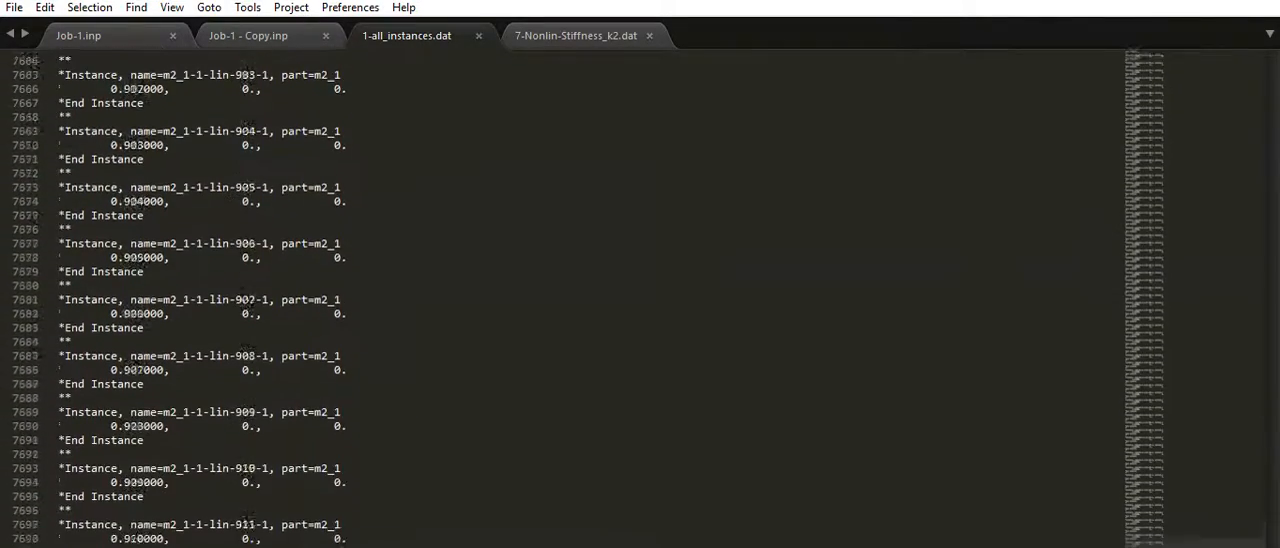
pyautogui.scroll(-3)
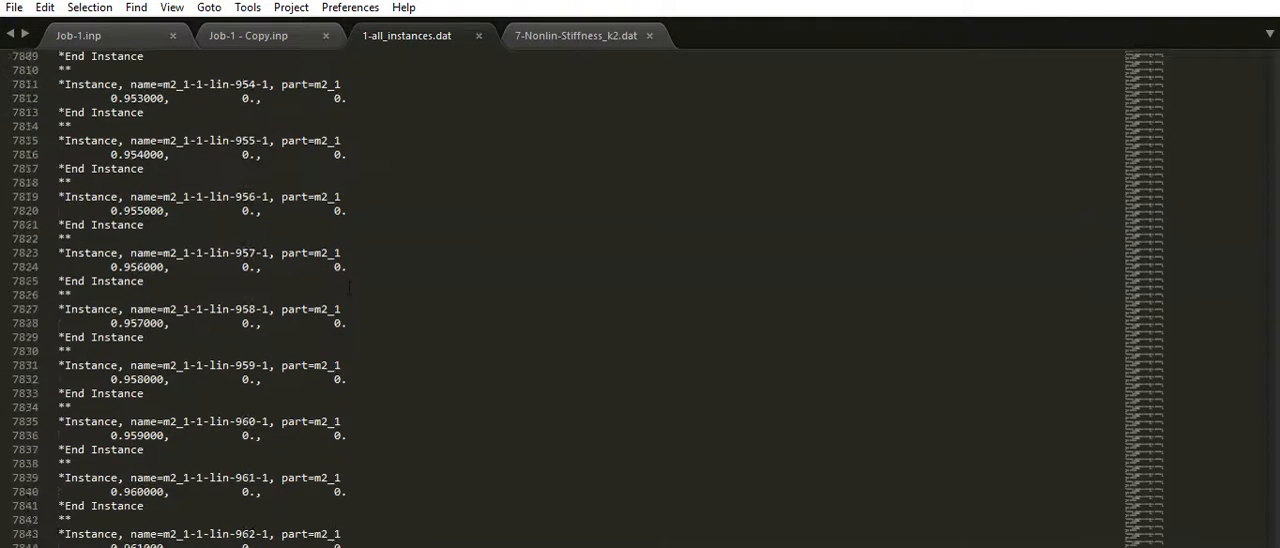
pyautogui.scroll(-3)
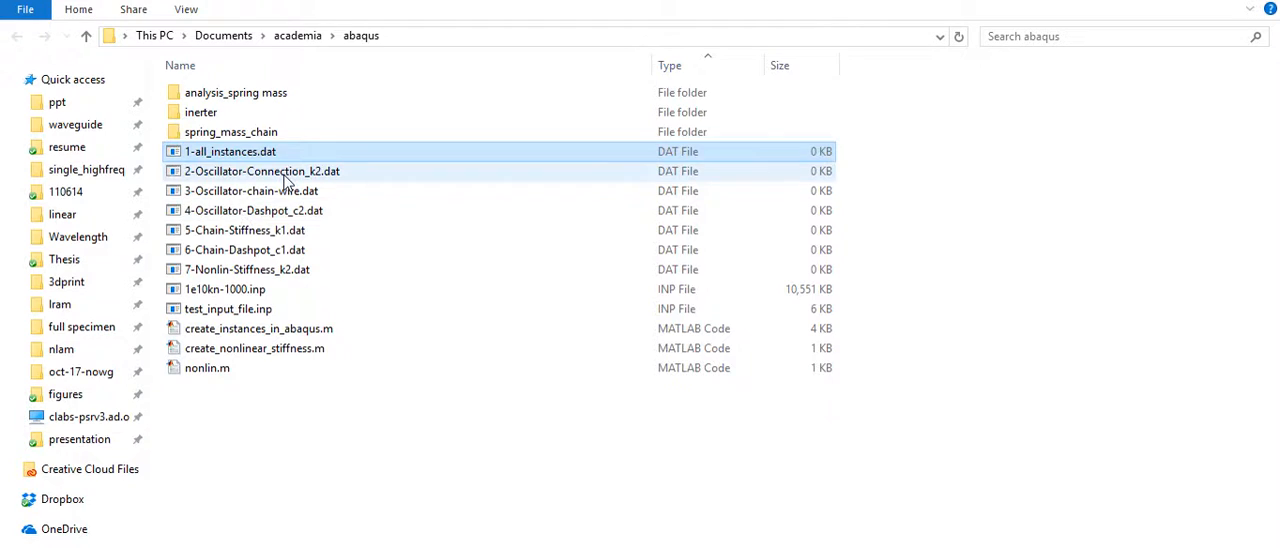
# - Open 2-Oscillator-Connection_k2.dat and browse its connectors from element 2999 onward
pyautogui.doubleClick(262, 171)
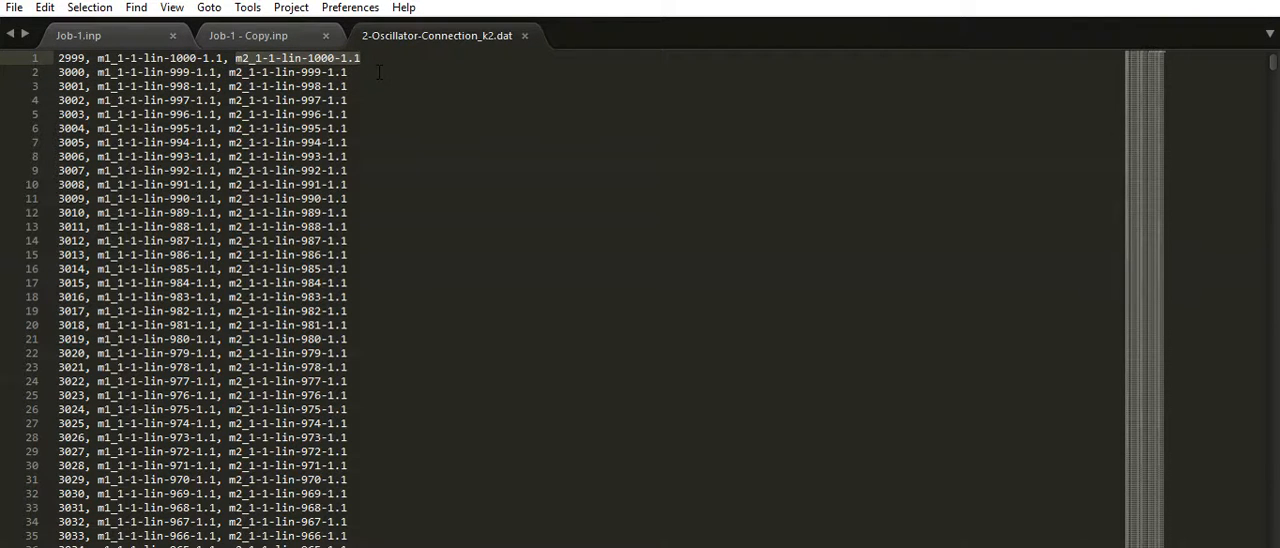
pyautogui.scroll(-3)
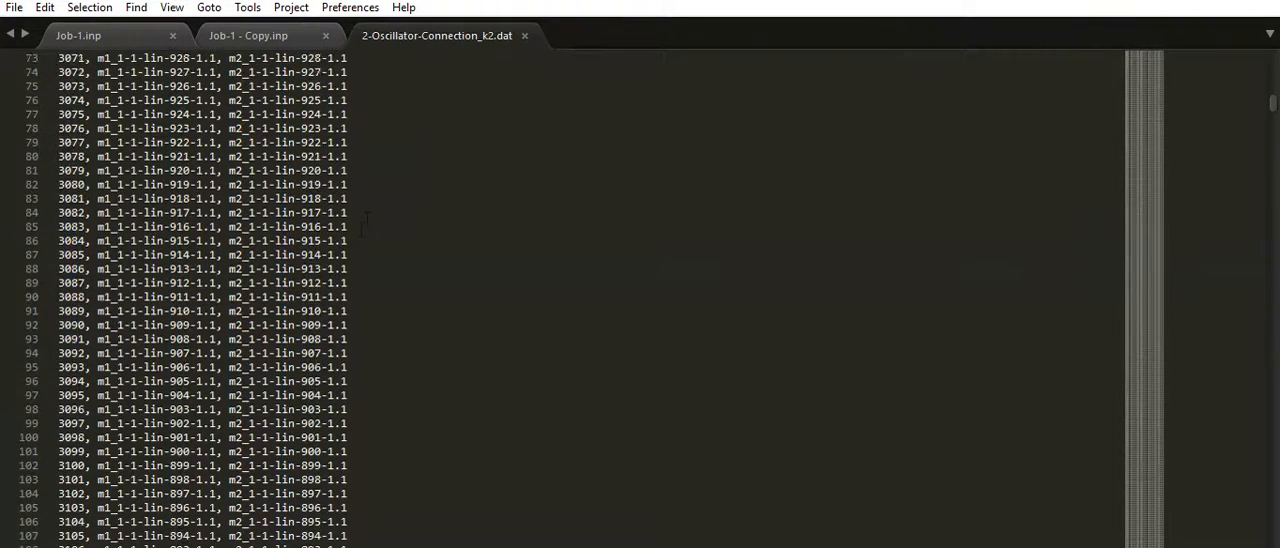
pyautogui.scroll(-3)
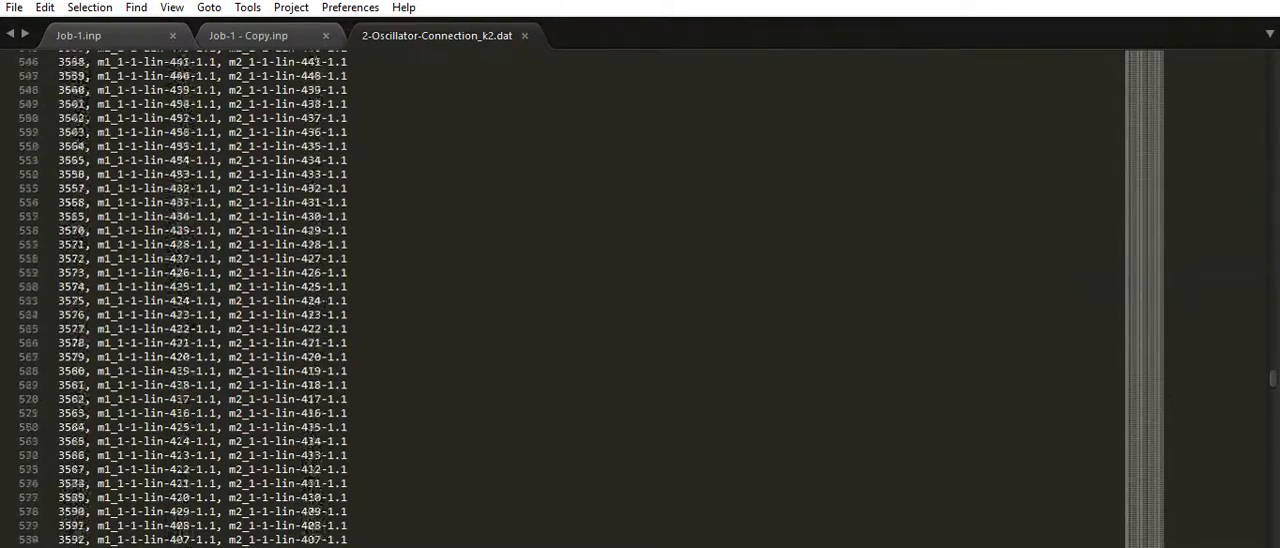
pyautogui.scroll(-3)
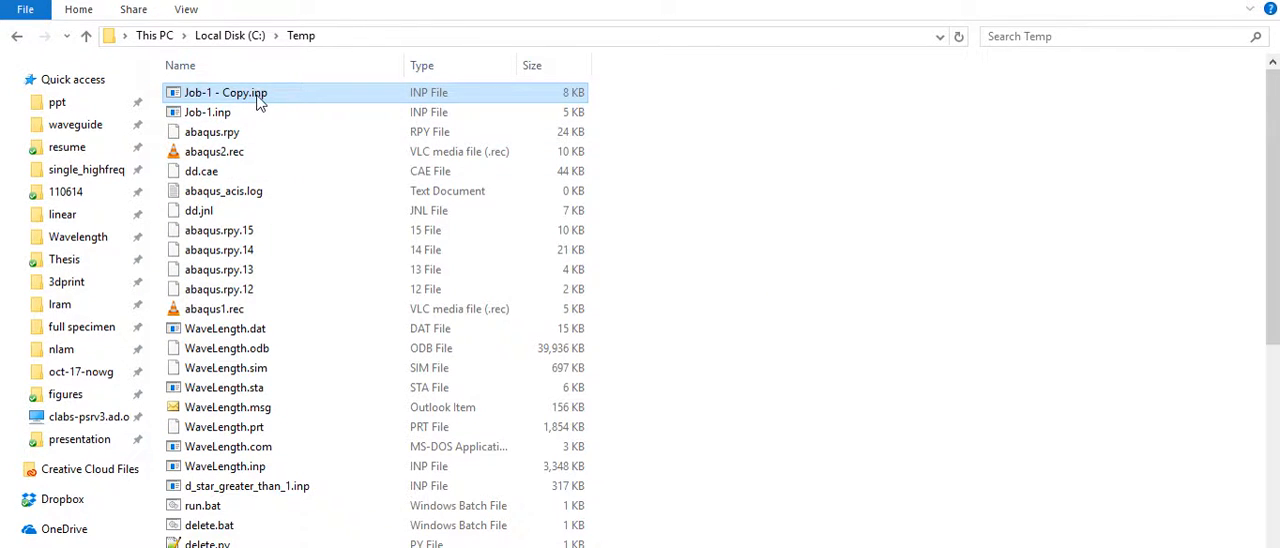
# - Open Job-1 - Copy.inp from C:\Temp
pyautogui.doubleClick(225, 92)
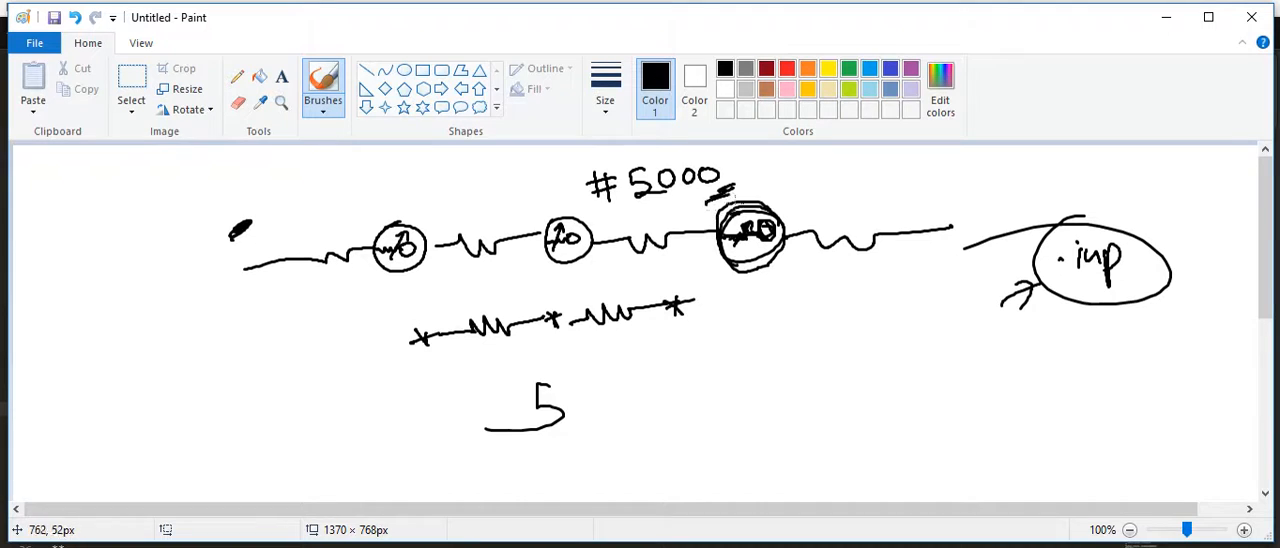
# - Draw an arrow from the 5 to a handwritten, underlined 5000
pyautogui.moveTo(625, 385); pyautogui.dragTo(705, 365)
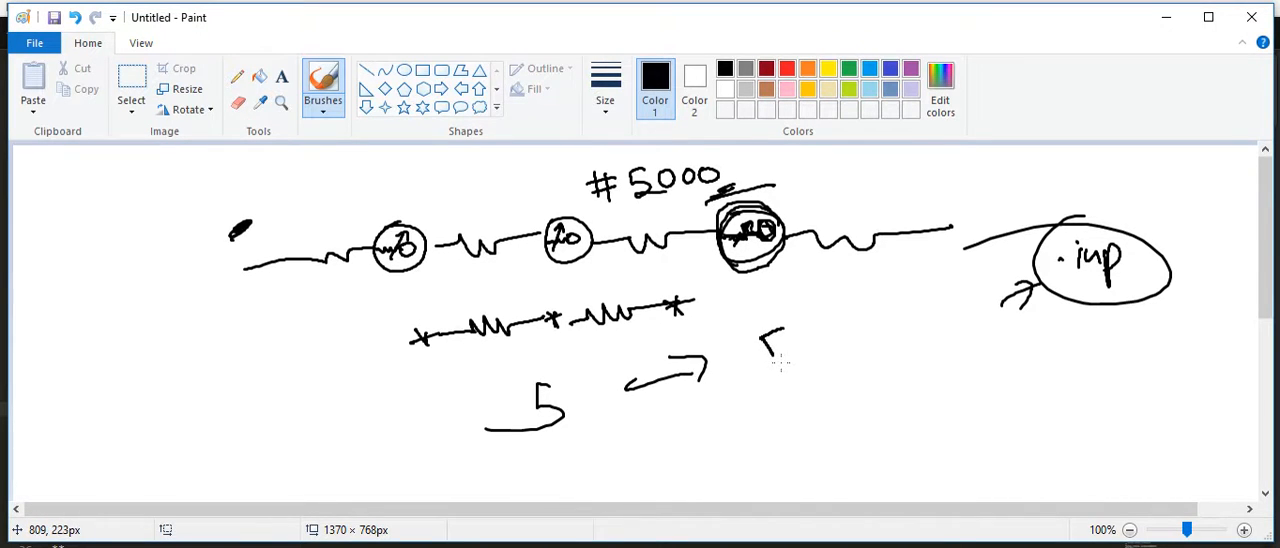
pyautogui.moveTo(760, 340); pyautogui.dragTo(895, 400)
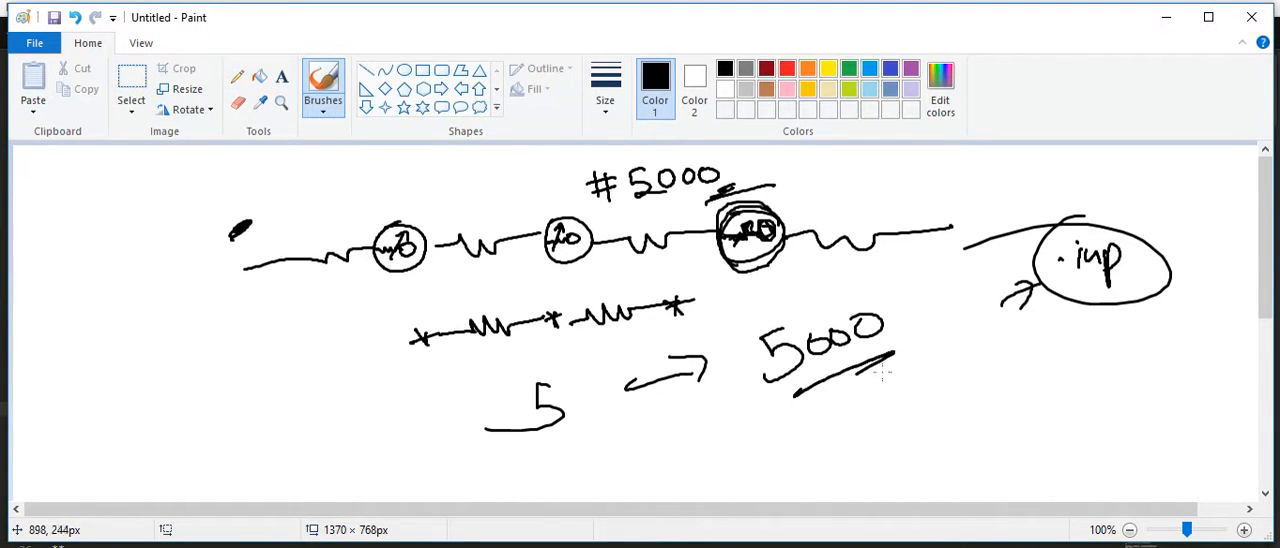